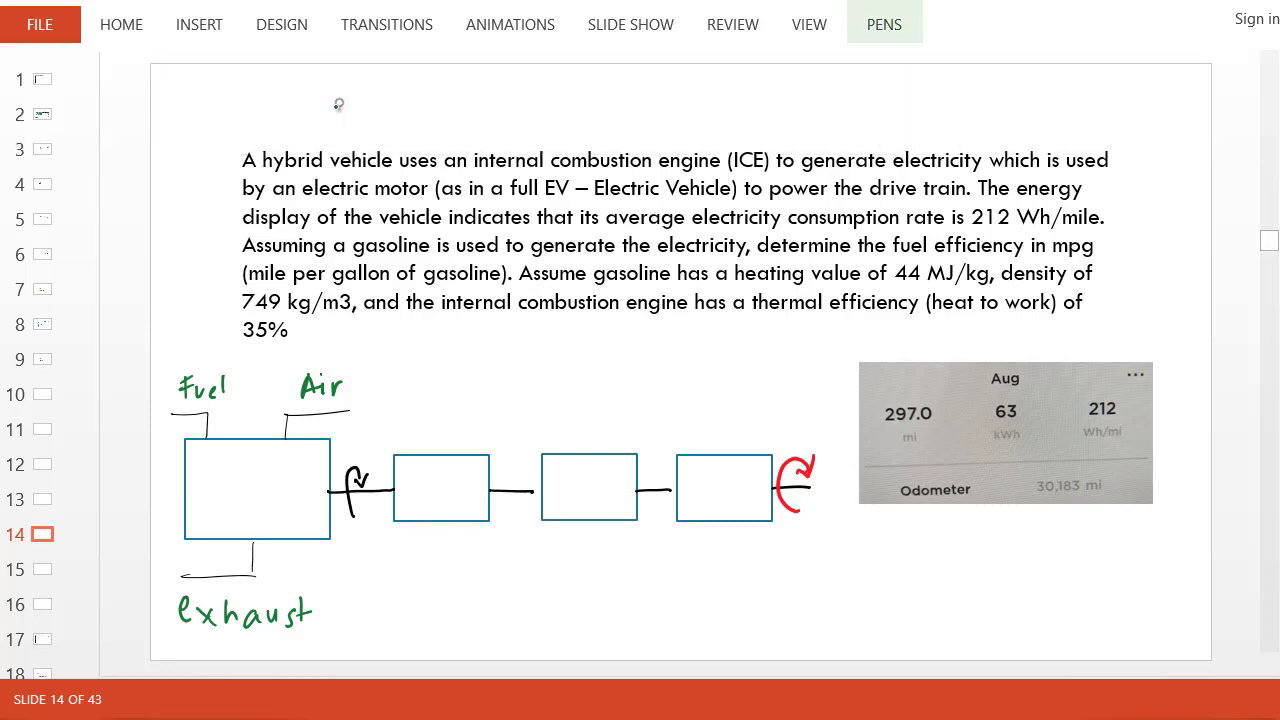
mouse_move(338, 108)
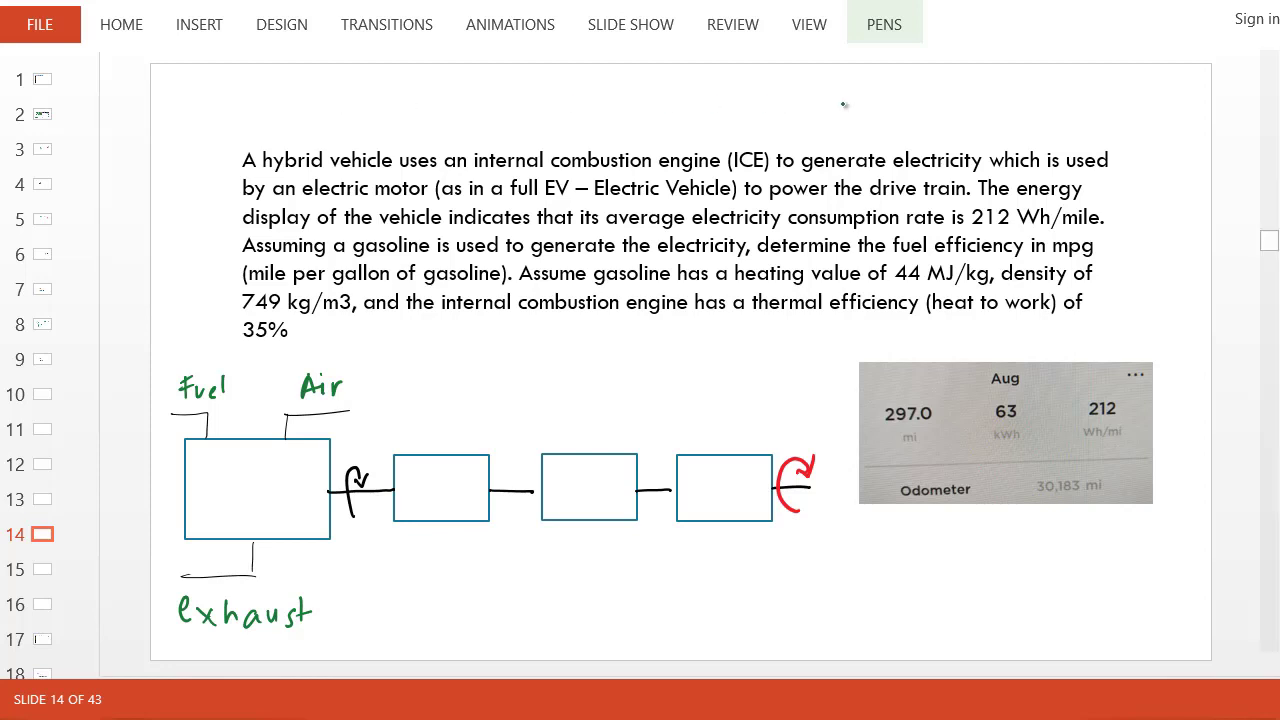
mouse_move(228, 484)
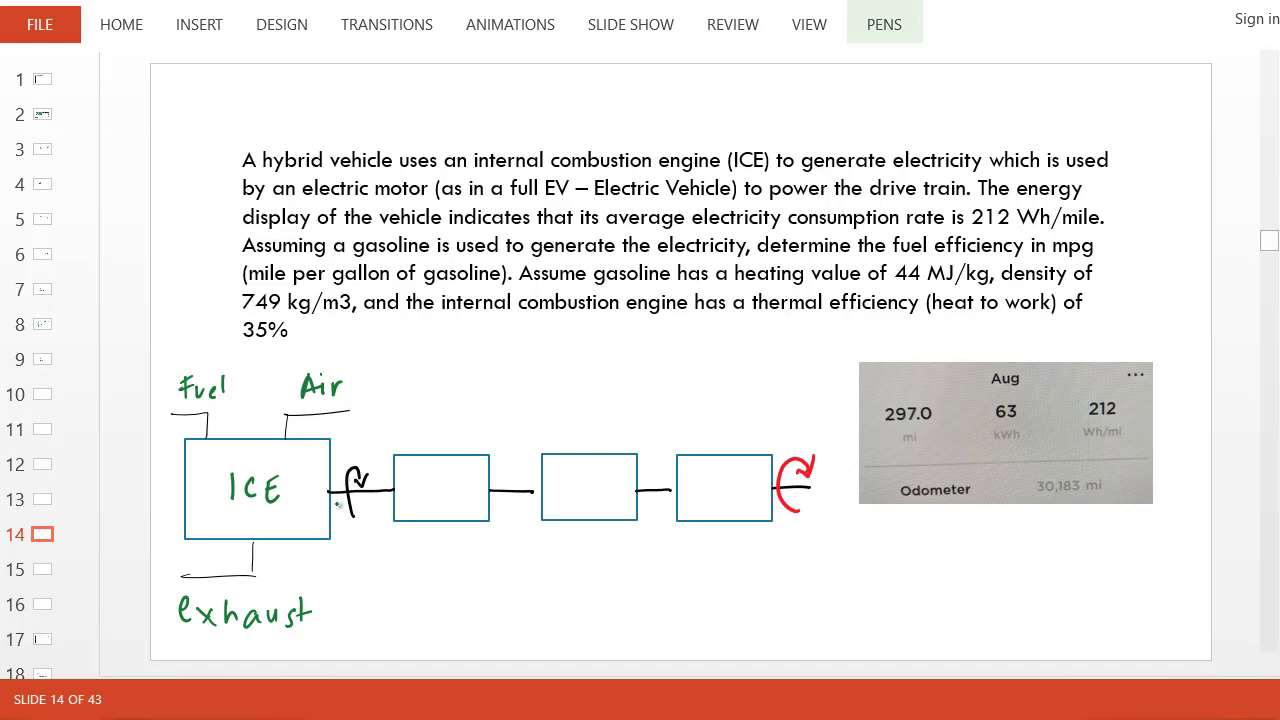
- Write G in the second box, draw the arrow from B, and label the last box M
drag(447, 478, 433, 492)
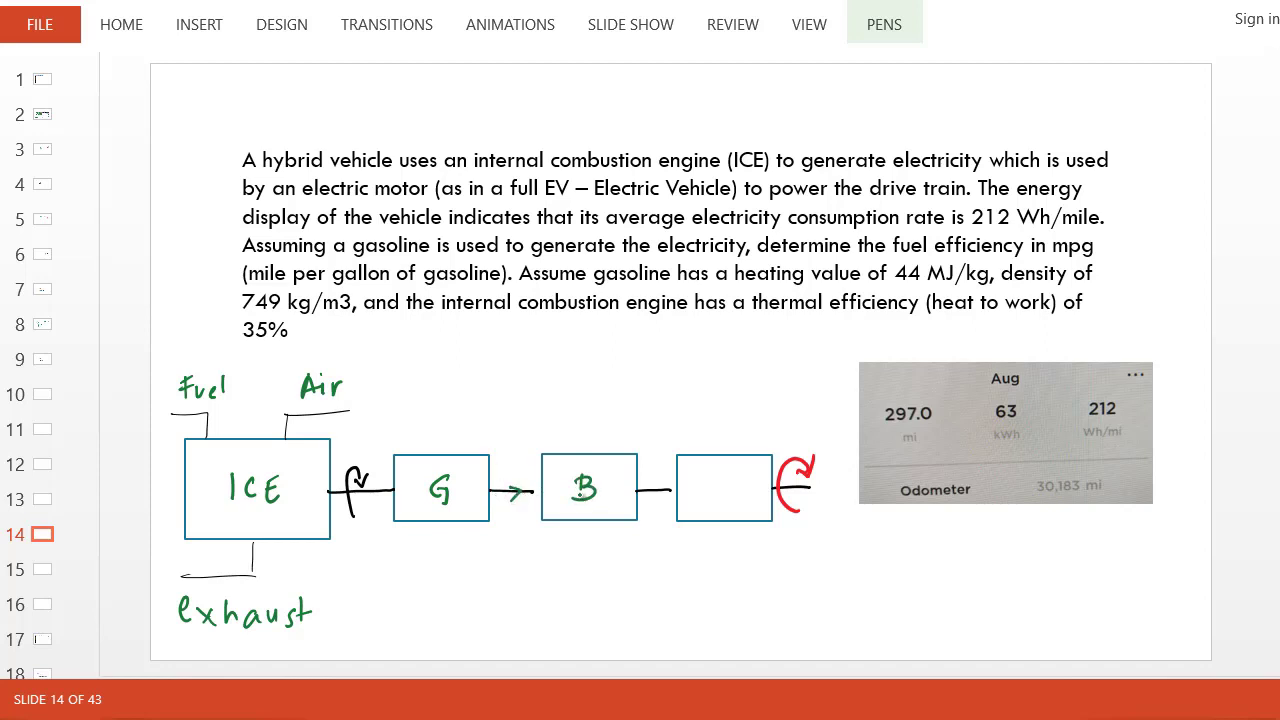
drag(635, 490, 680, 490)
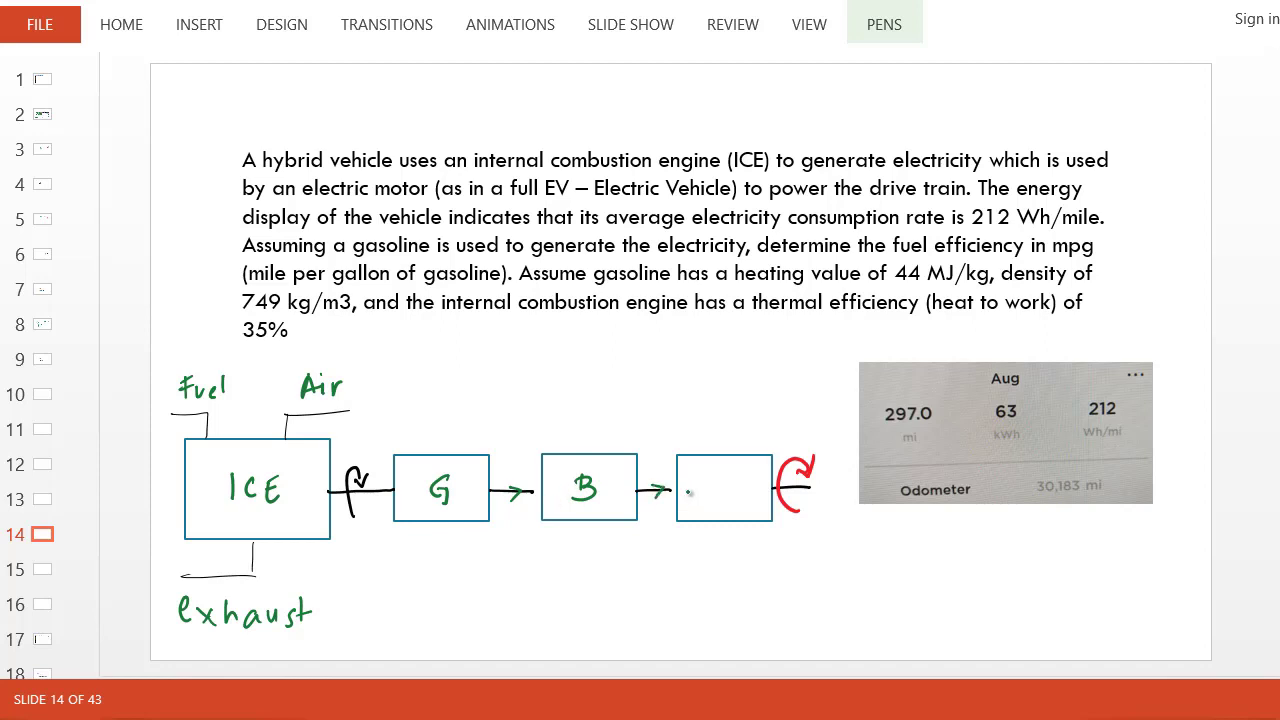
drag(705, 470, 725, 505)
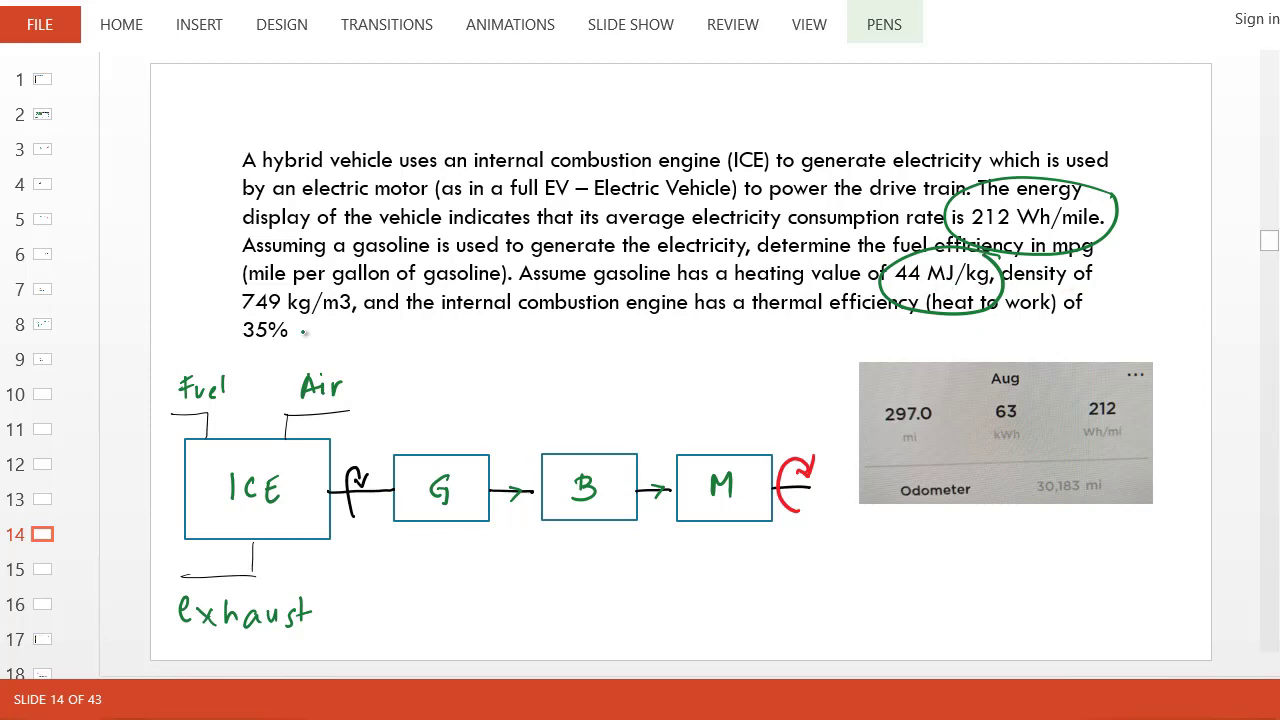
mouse_move(318, 335)
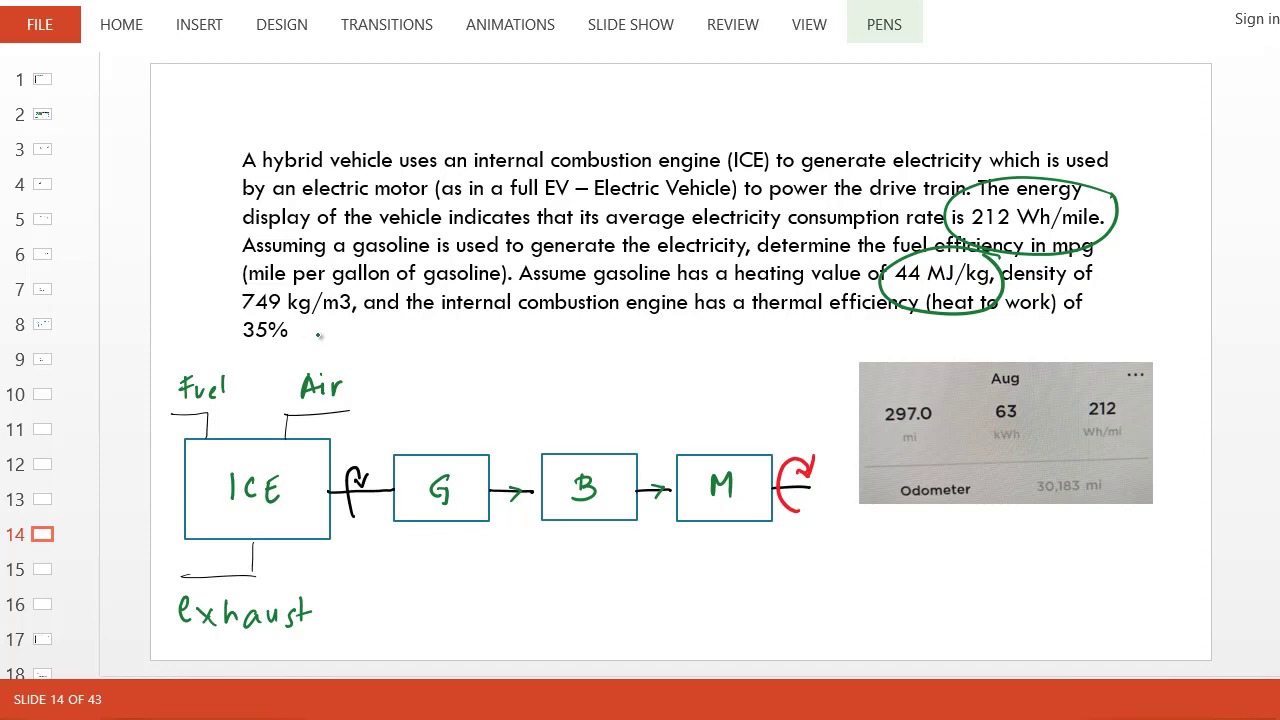
mouse_move(832, 307)
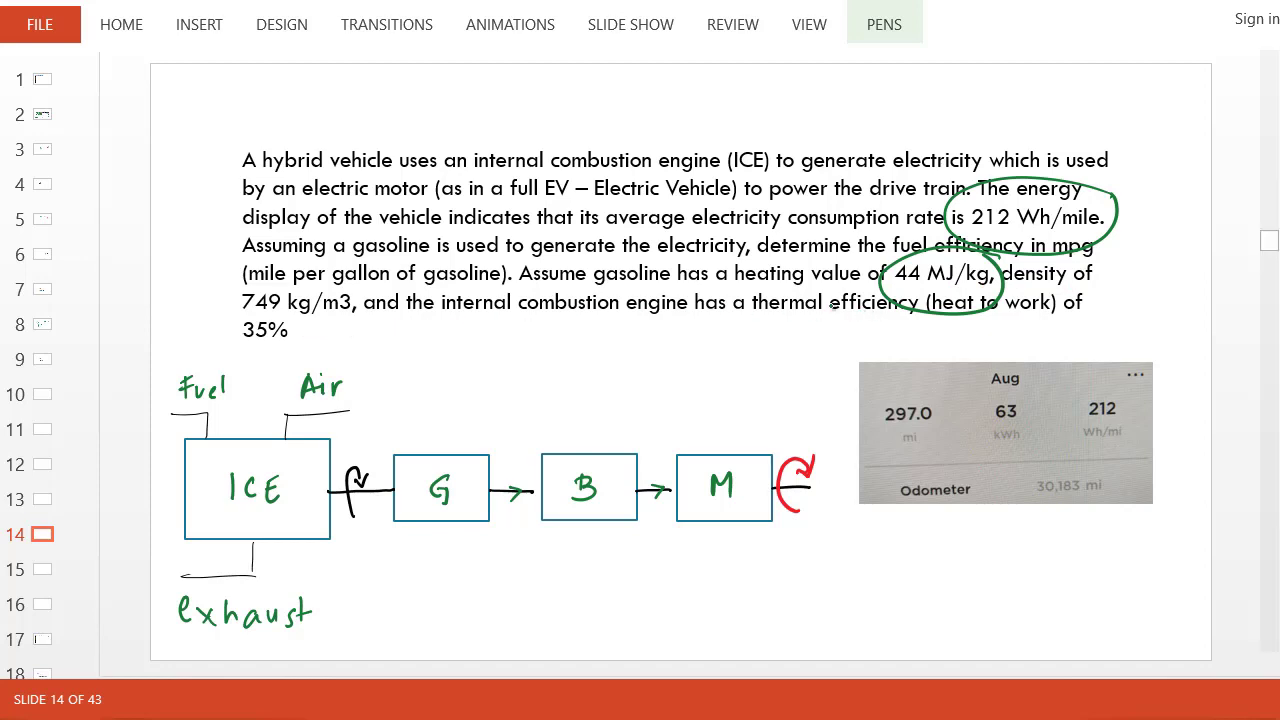
mouse_move(344, 326)
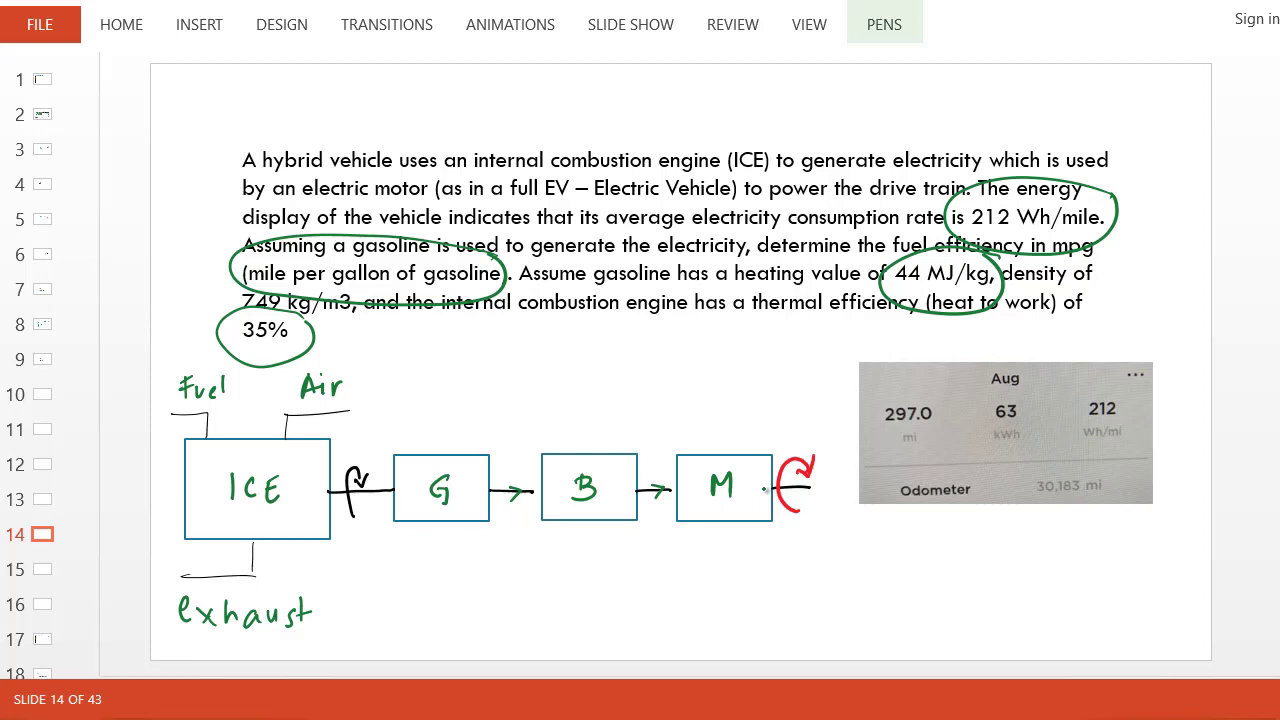
mouse_move(762, 490)
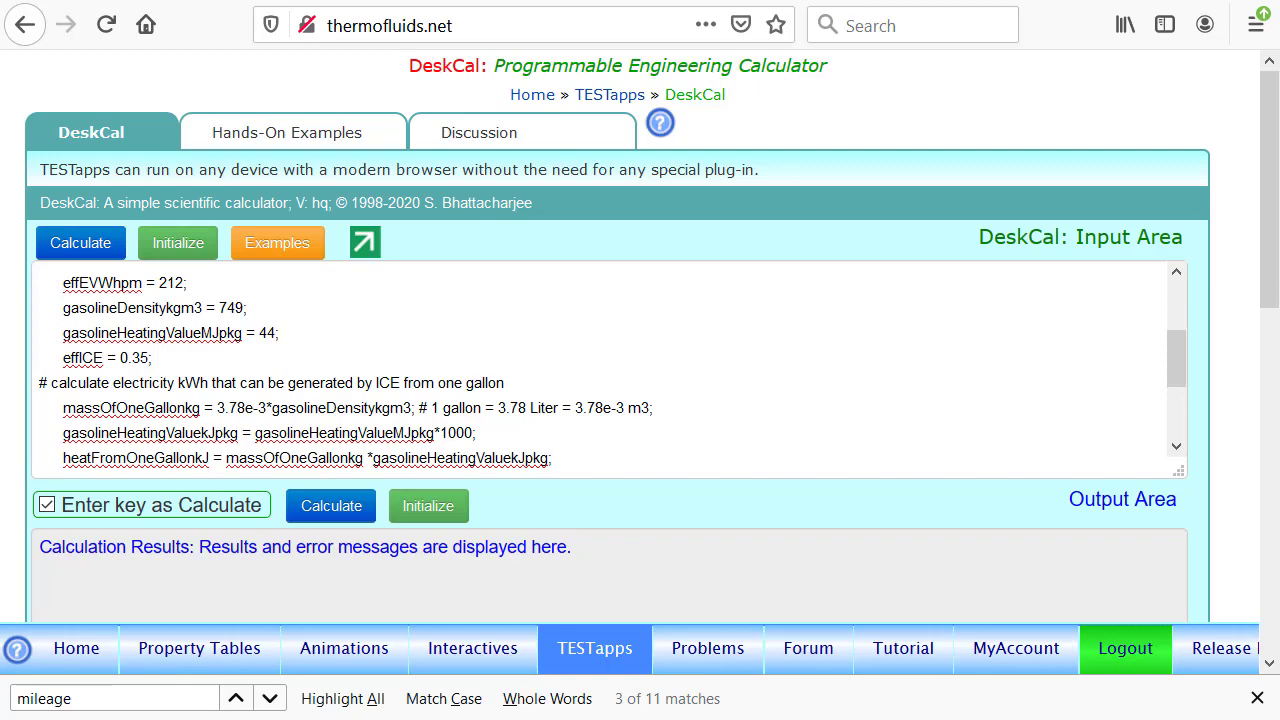
- Reach the DeskCal calculator from the TEST home page via the TESTapps map
click(76, 648)
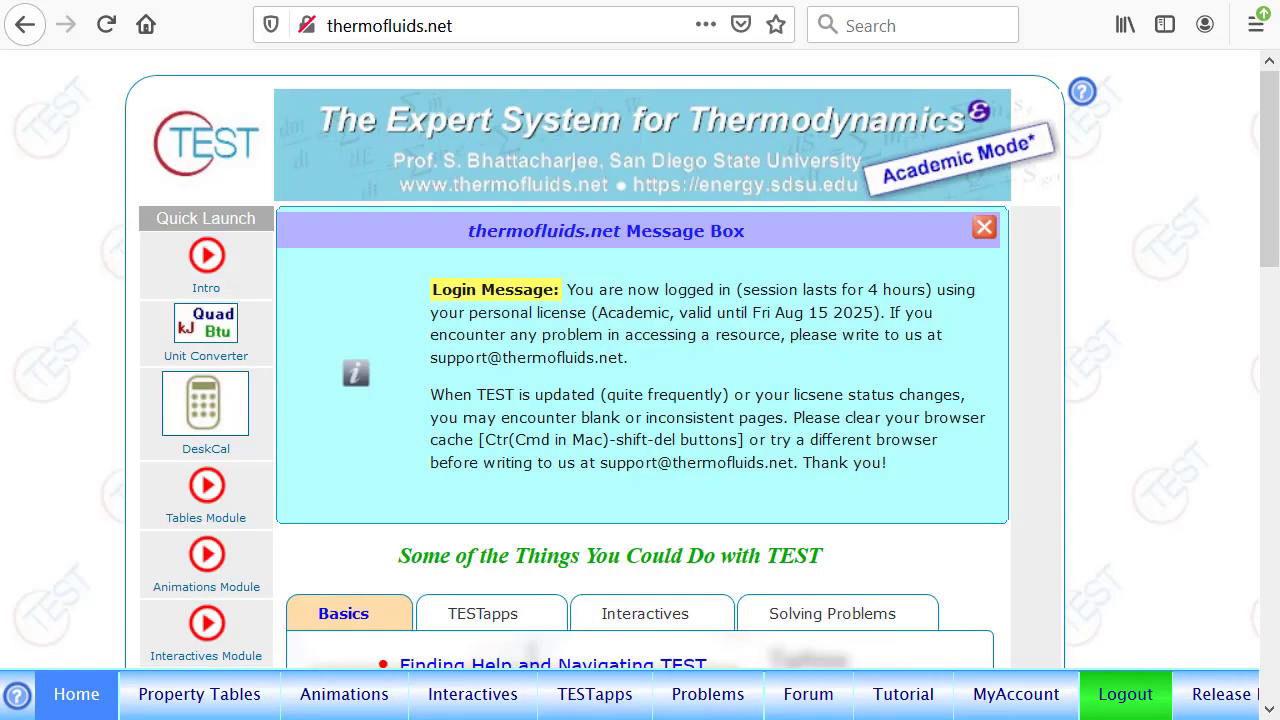
click(594, 694)
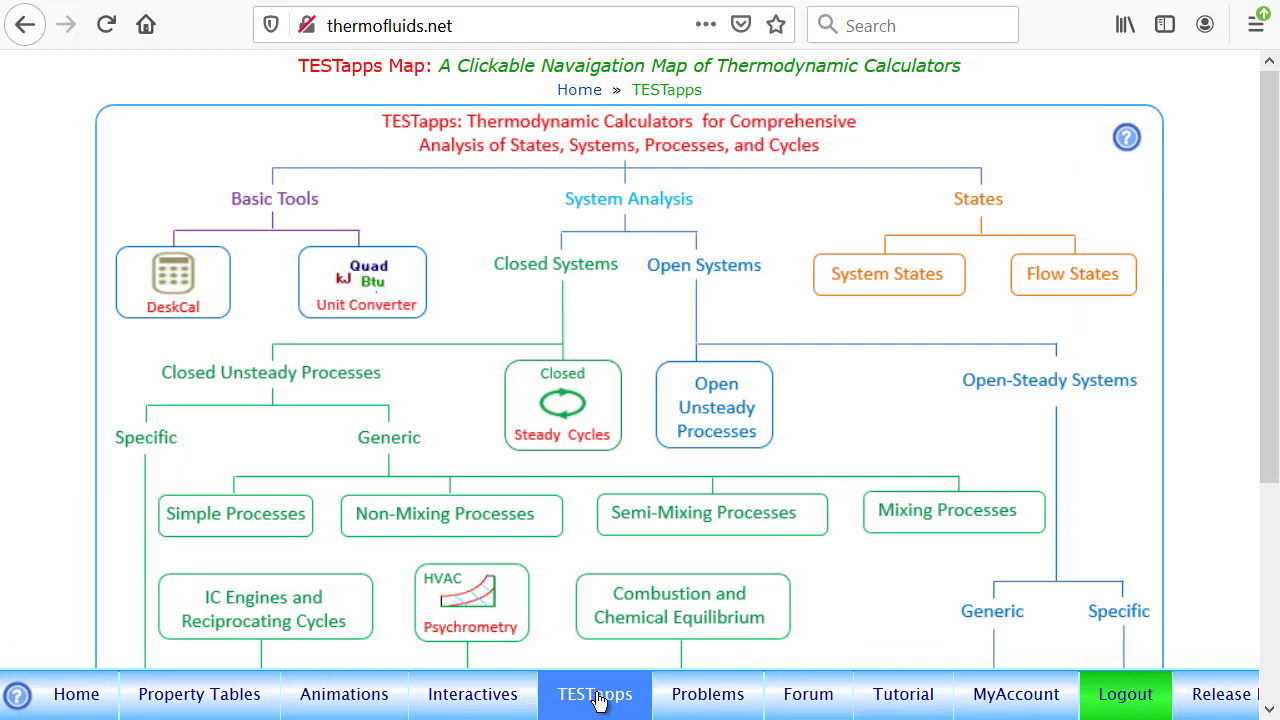
mouse_move(164, 293)
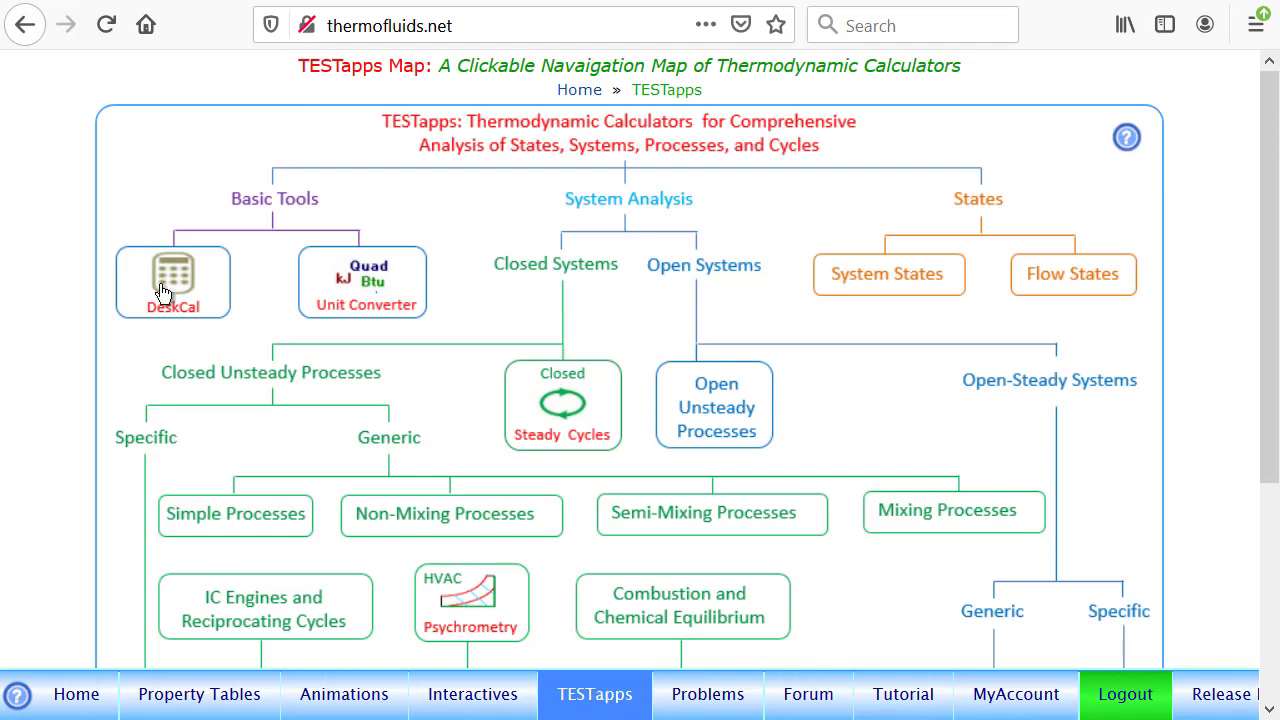
click(172, 280)
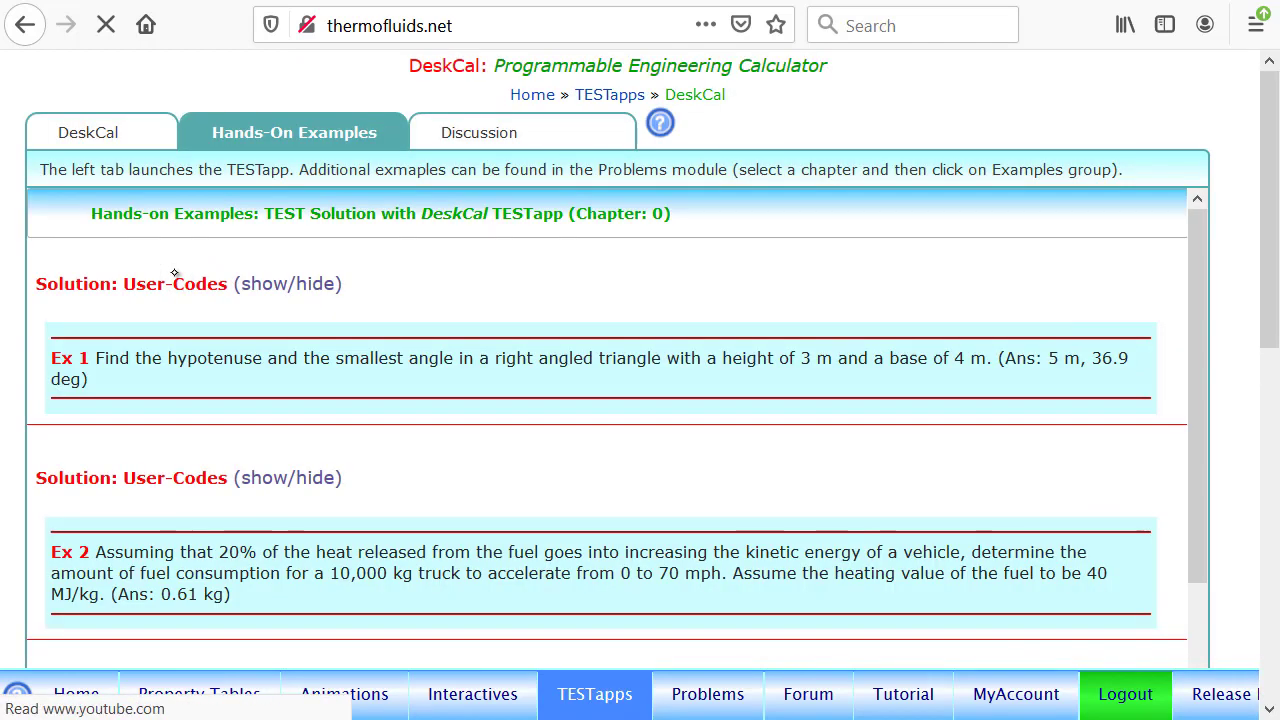
click(88, 132)
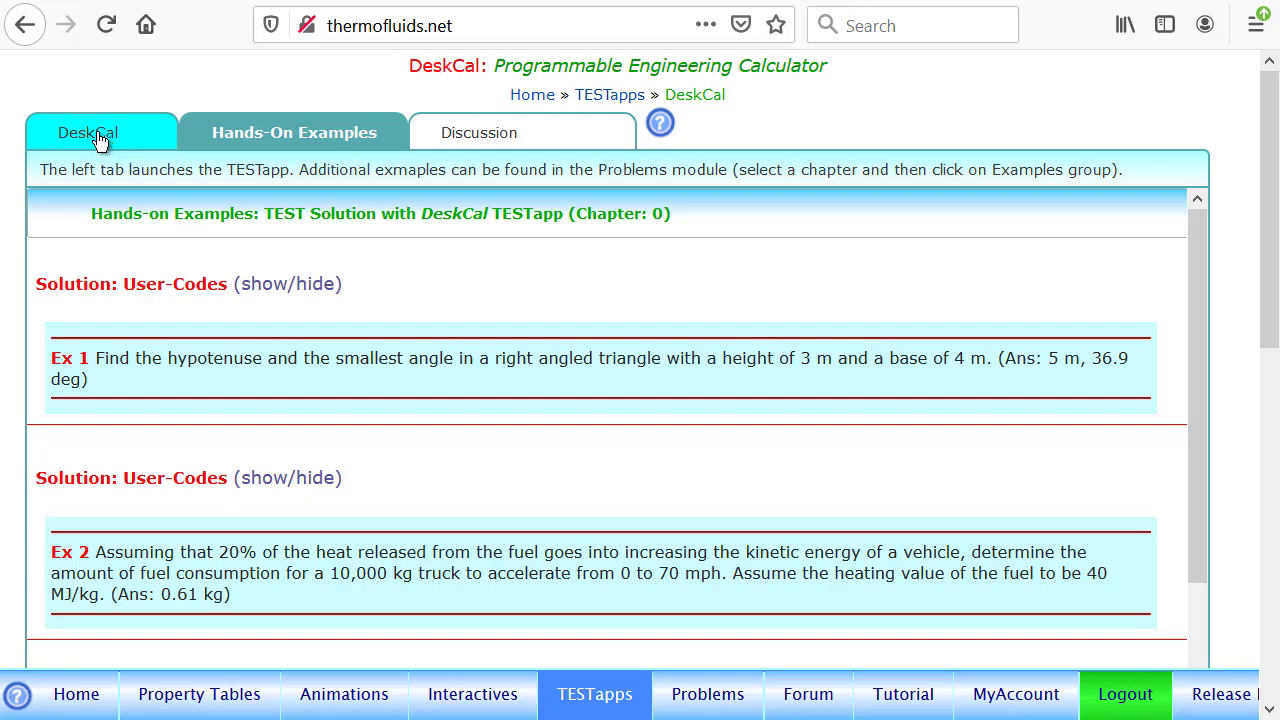
click(91, 132)
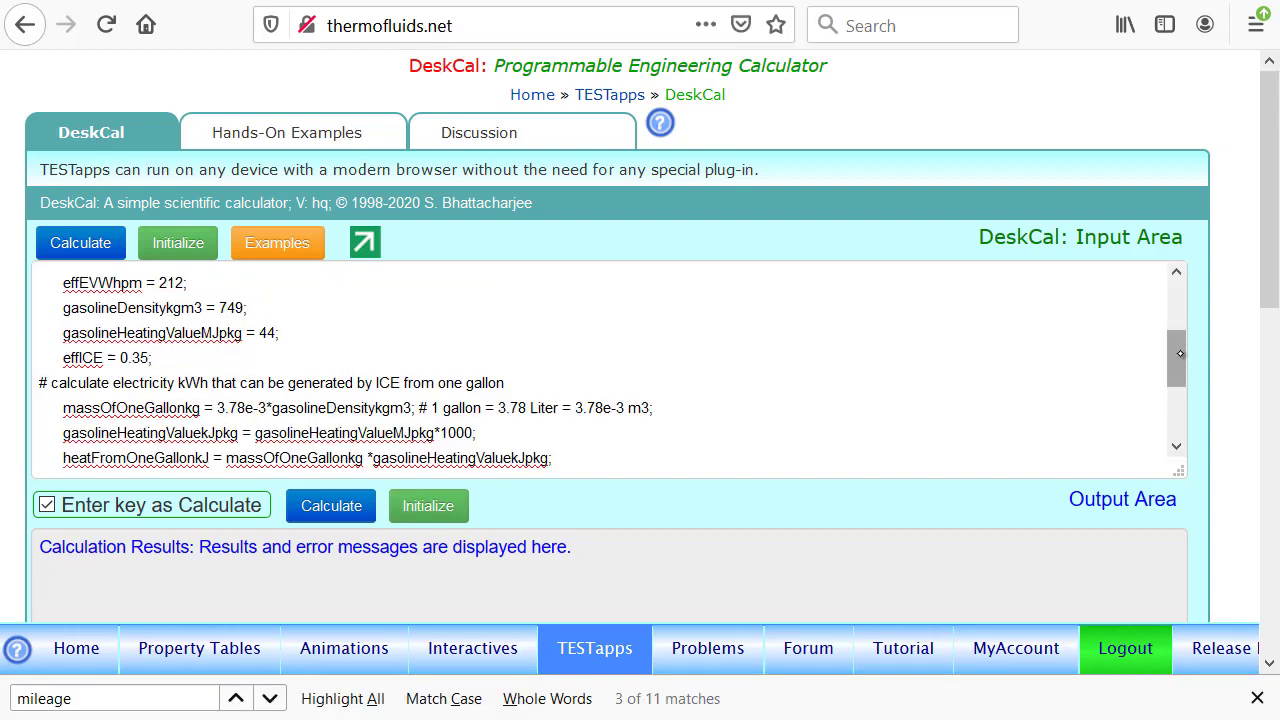
- Scroll the input area to the given-data block with 212, 749, 44 and 0.35
scroll(up, 3)
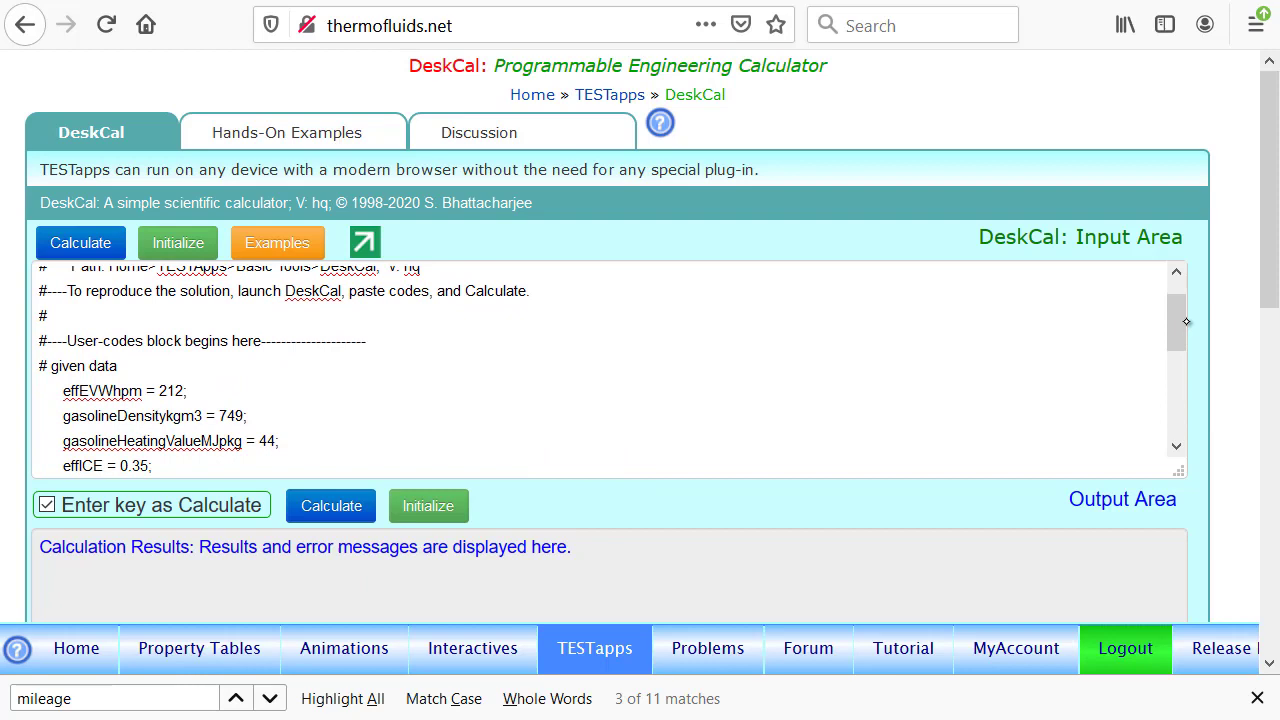
scroll(down, 3)
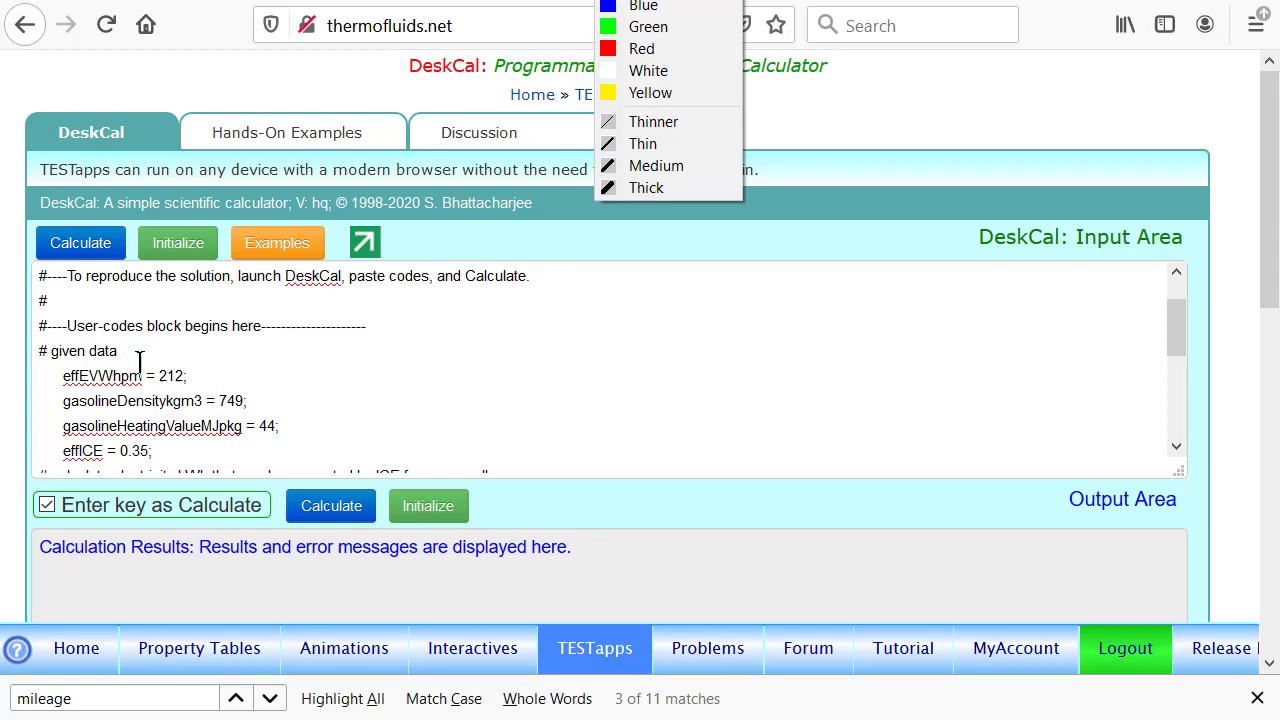
mouse_move(114, 400)
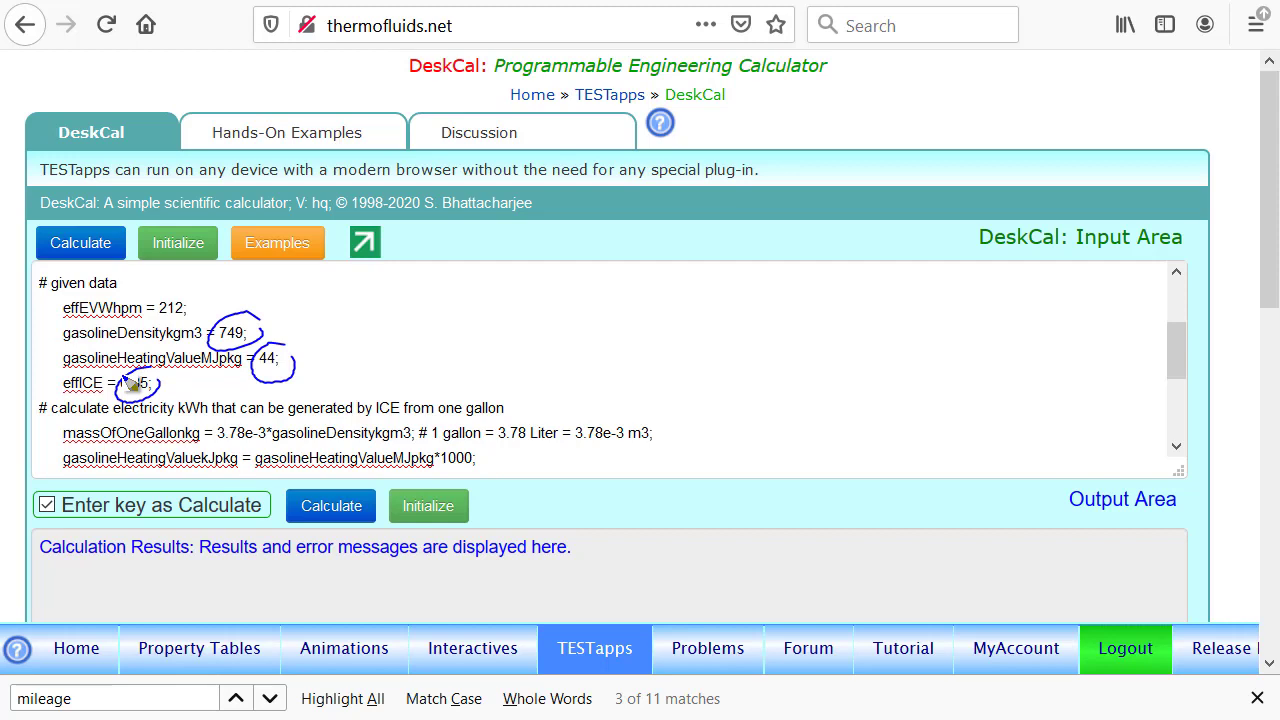
text(0.35)
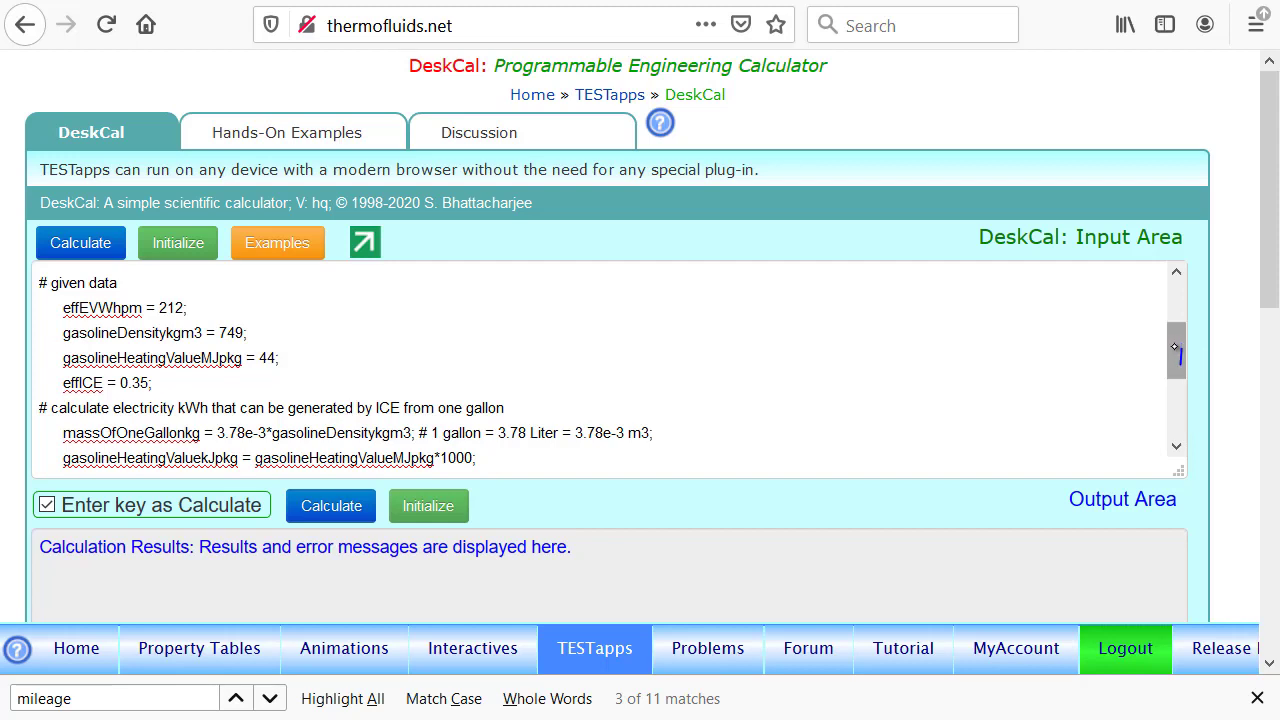
scroll(down, 3)
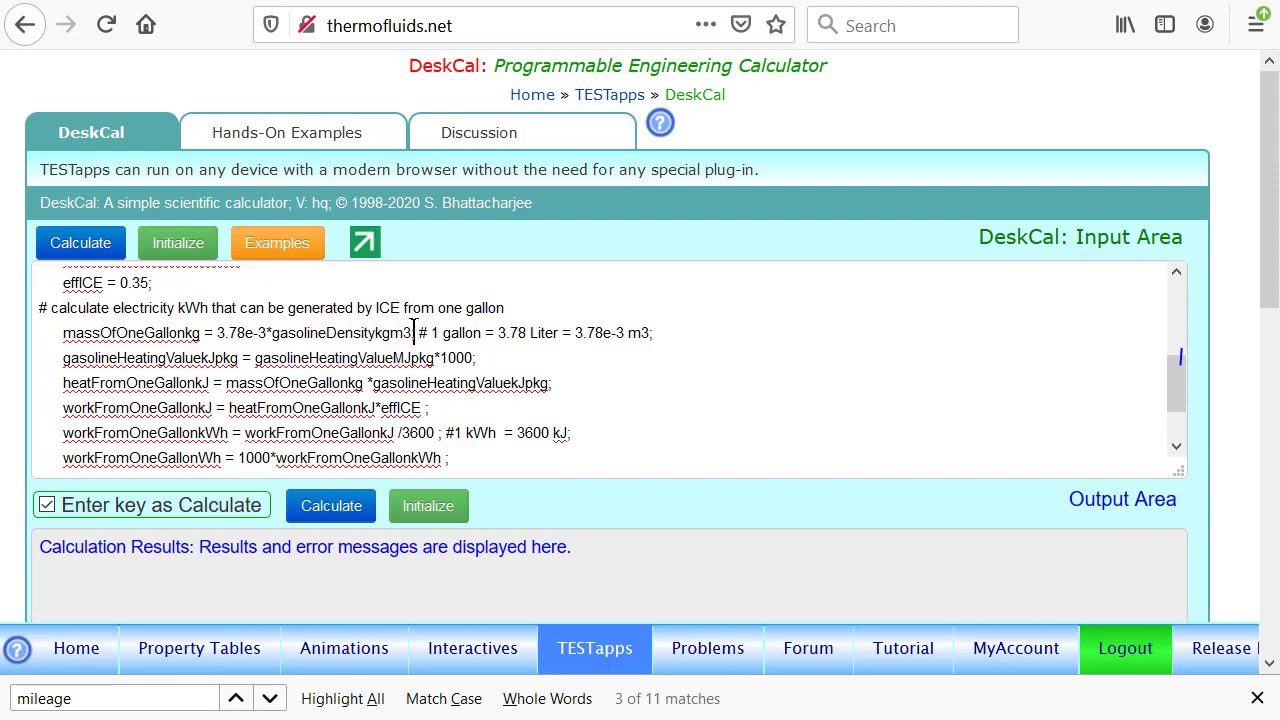
mouse_move(345, 345)
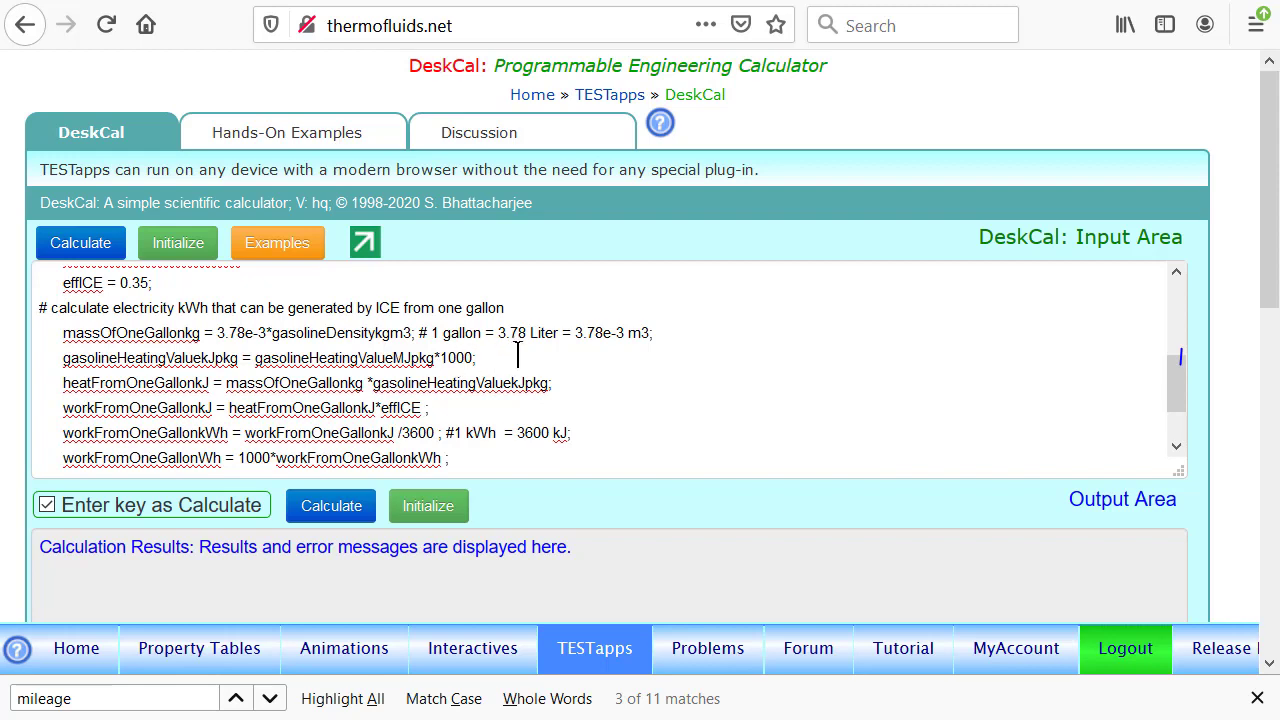
mouse_move(603, 340)
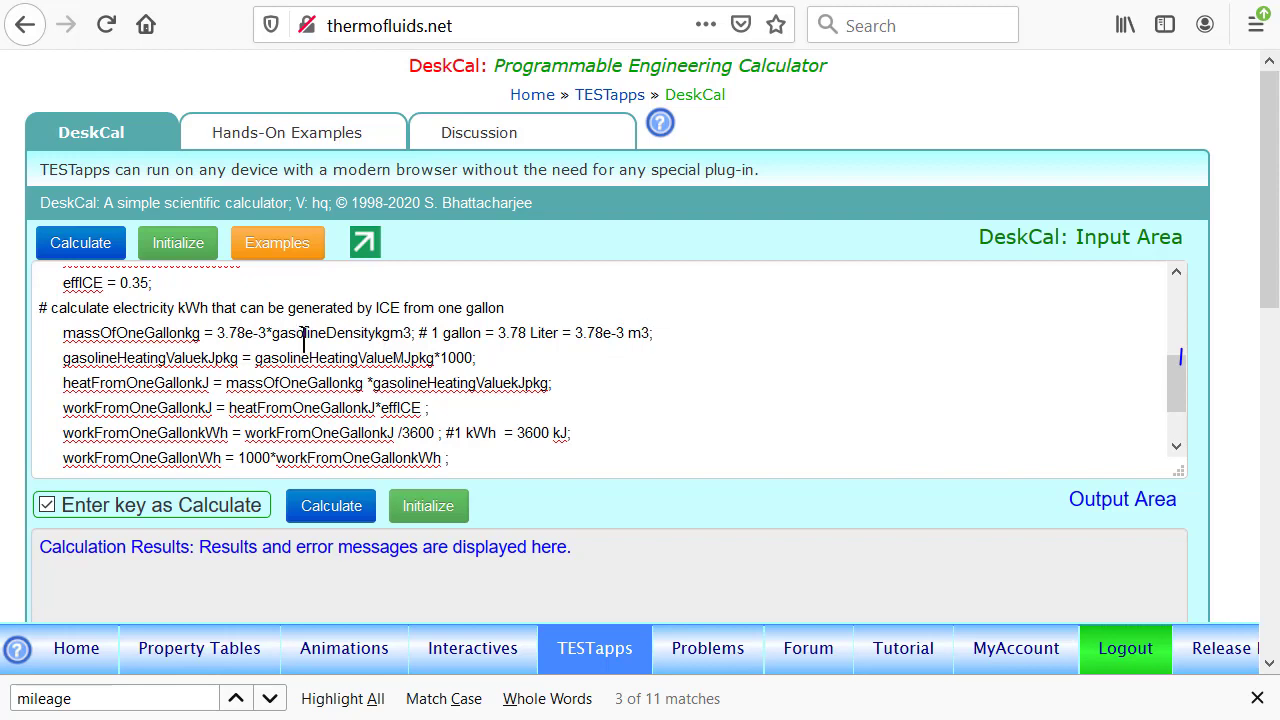
mouse_move(392, 333)
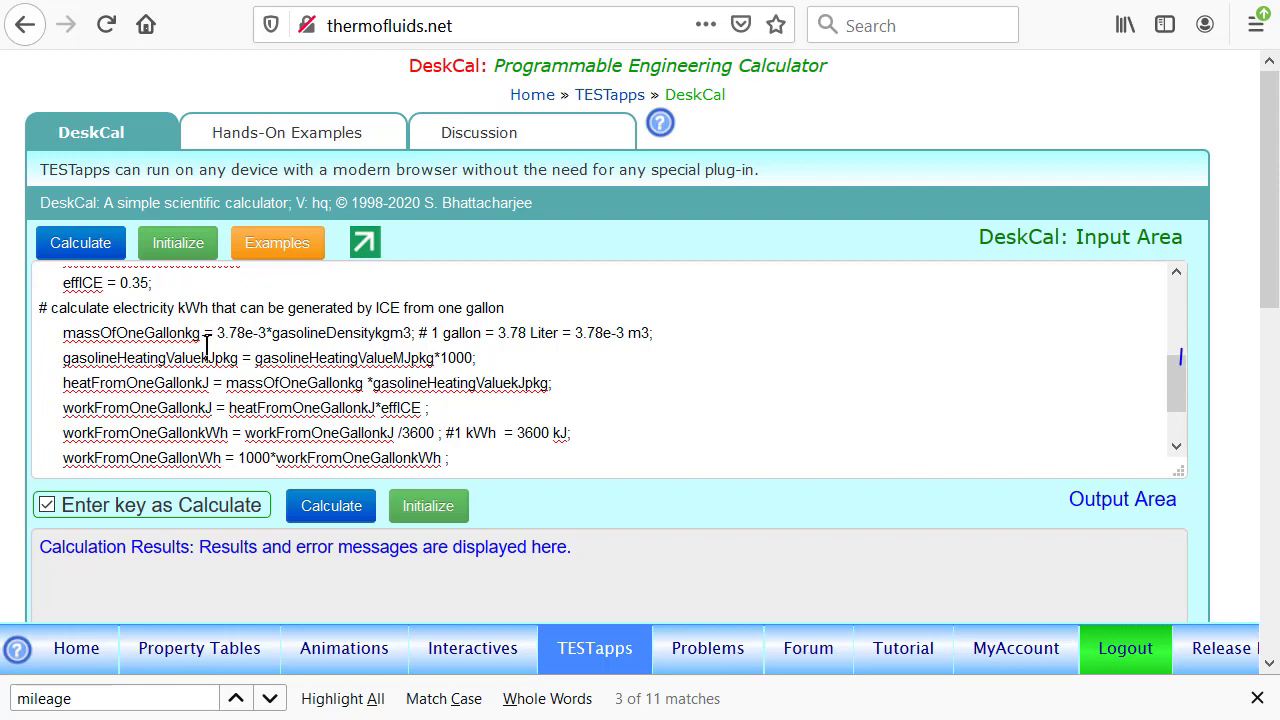
mouse_move(331, 505)
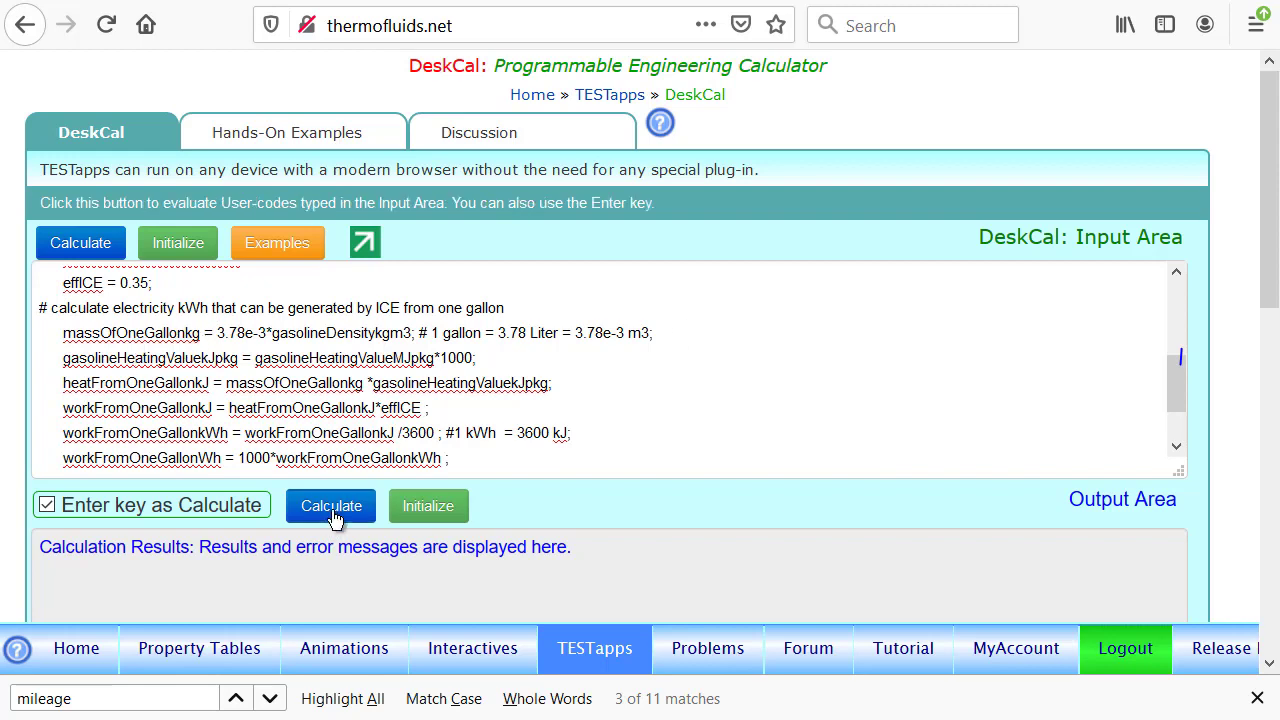
- Calculate the script, listing 2.83122 kg/gallon, 44000 kJ/kg and about 124574 kJ of heat
click(331, 505)
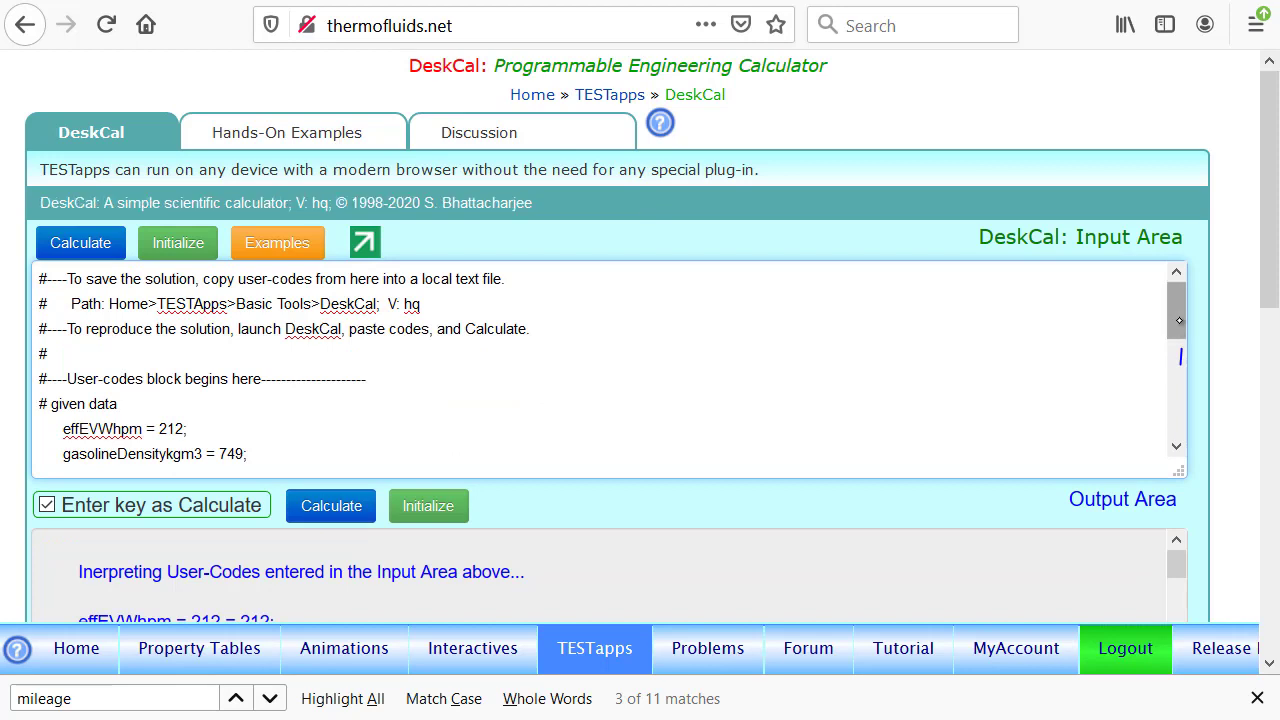
scroll(down, 3)
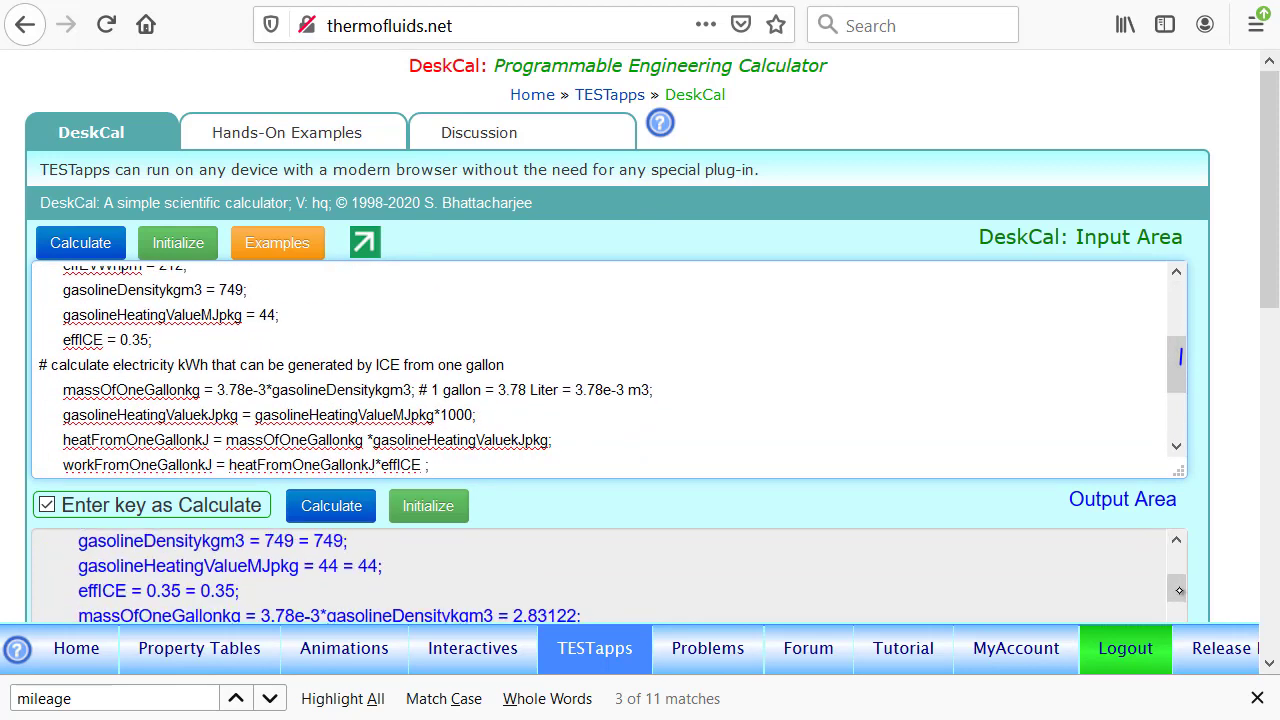
scroll(down, 3)
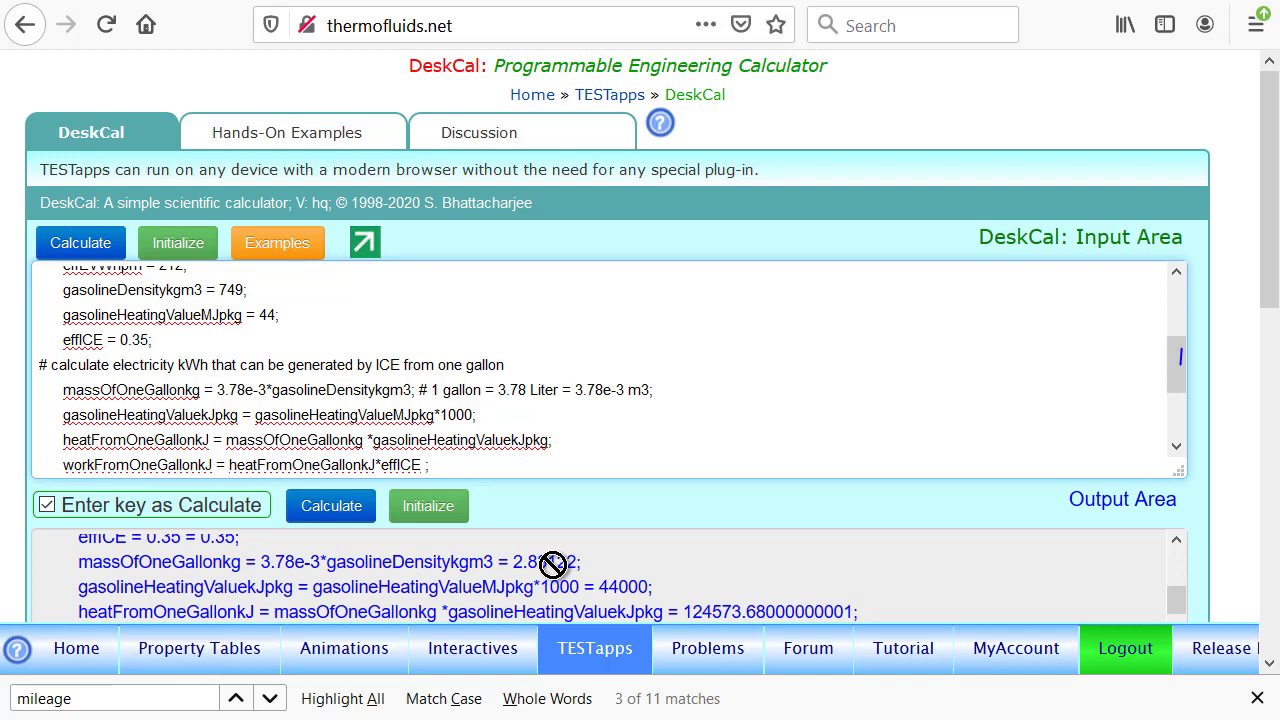
mouse_move(1177, 358)
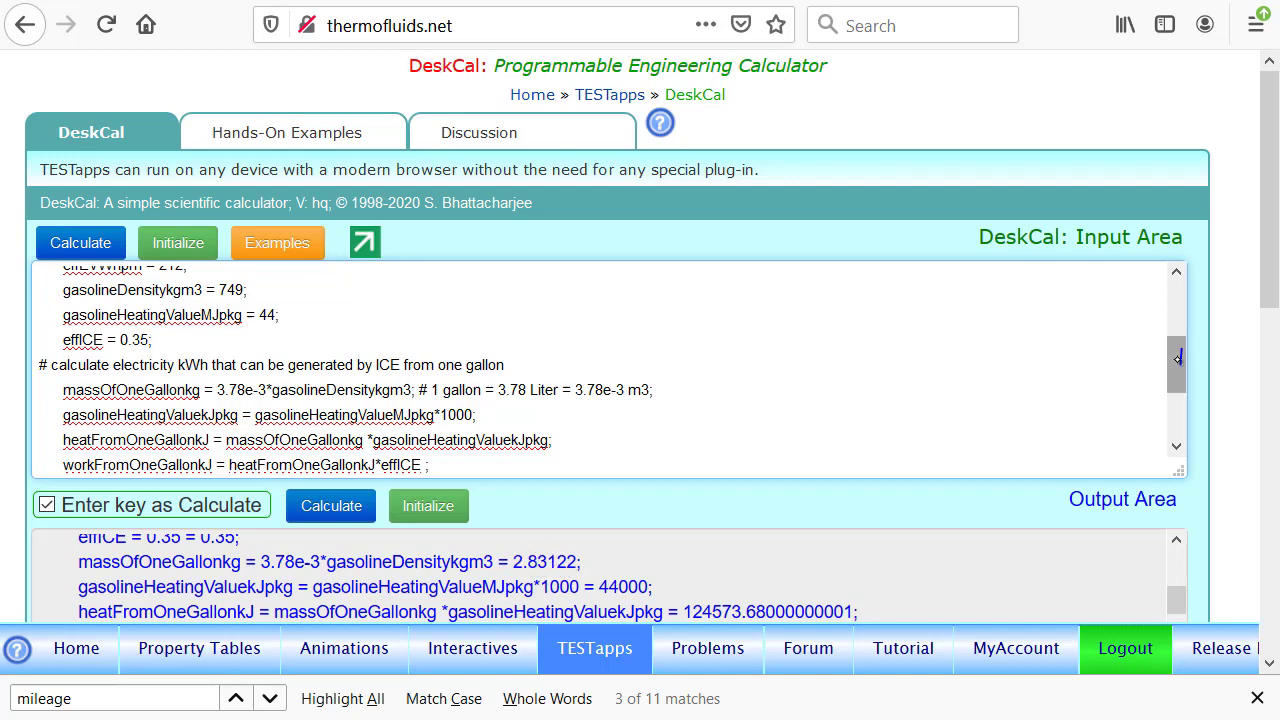
scroll(down, 3)
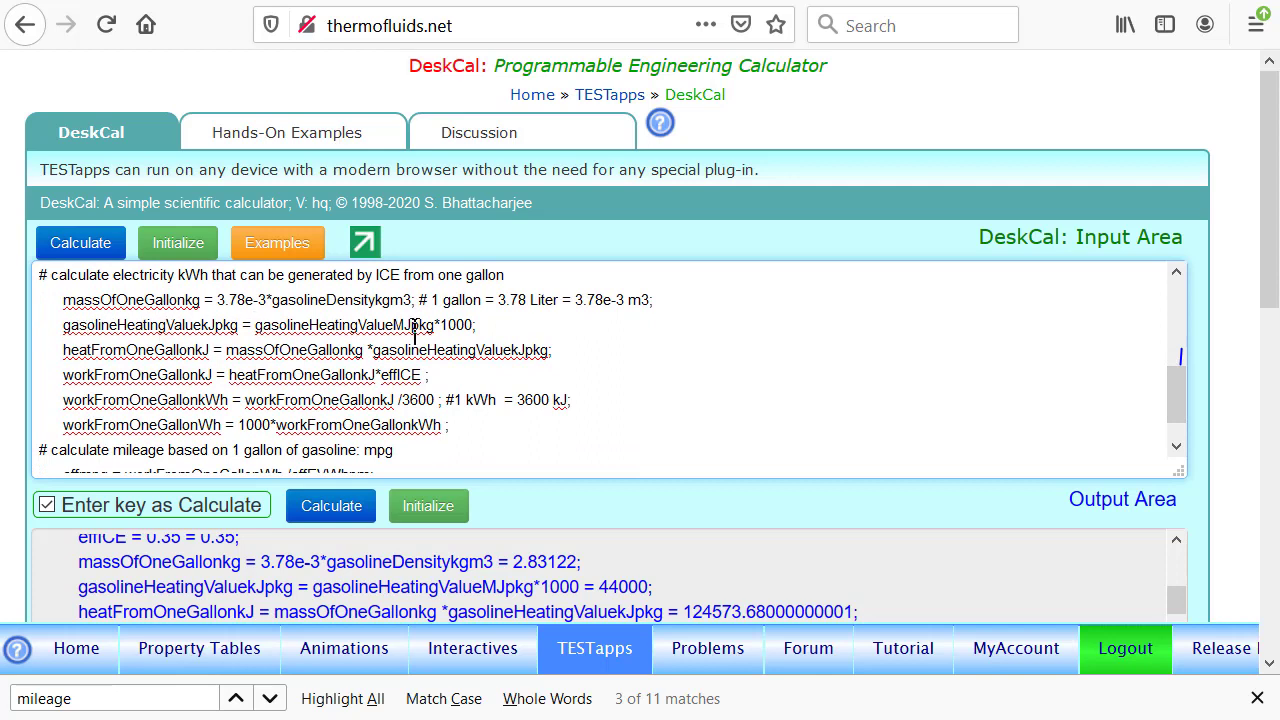
mouse_move(186, 337)
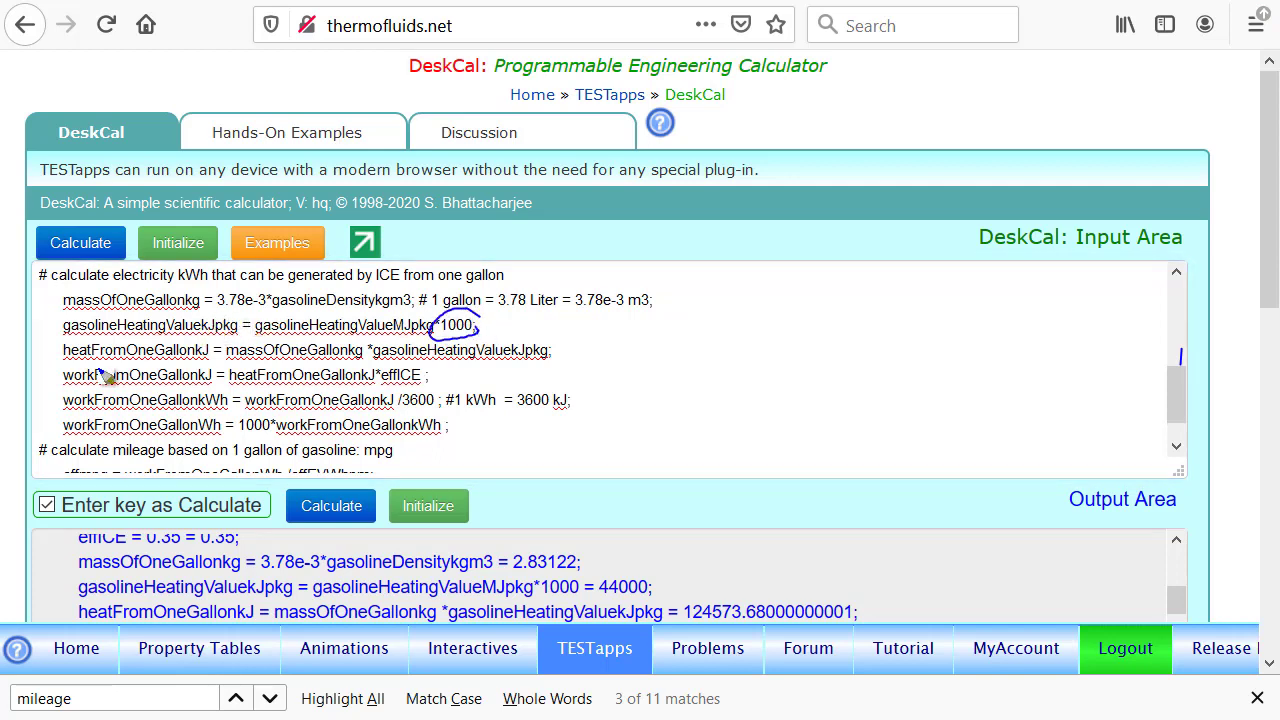
mouse_move(218, 366)
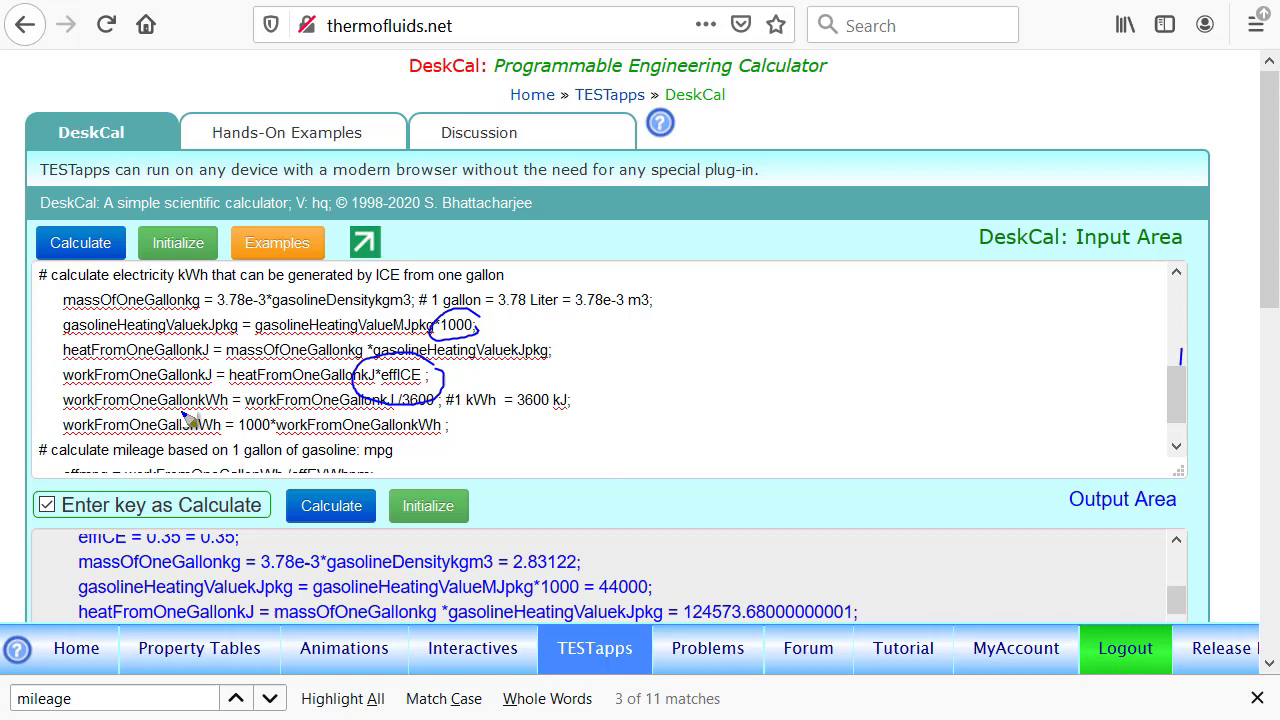
mouse_move(590, 395)
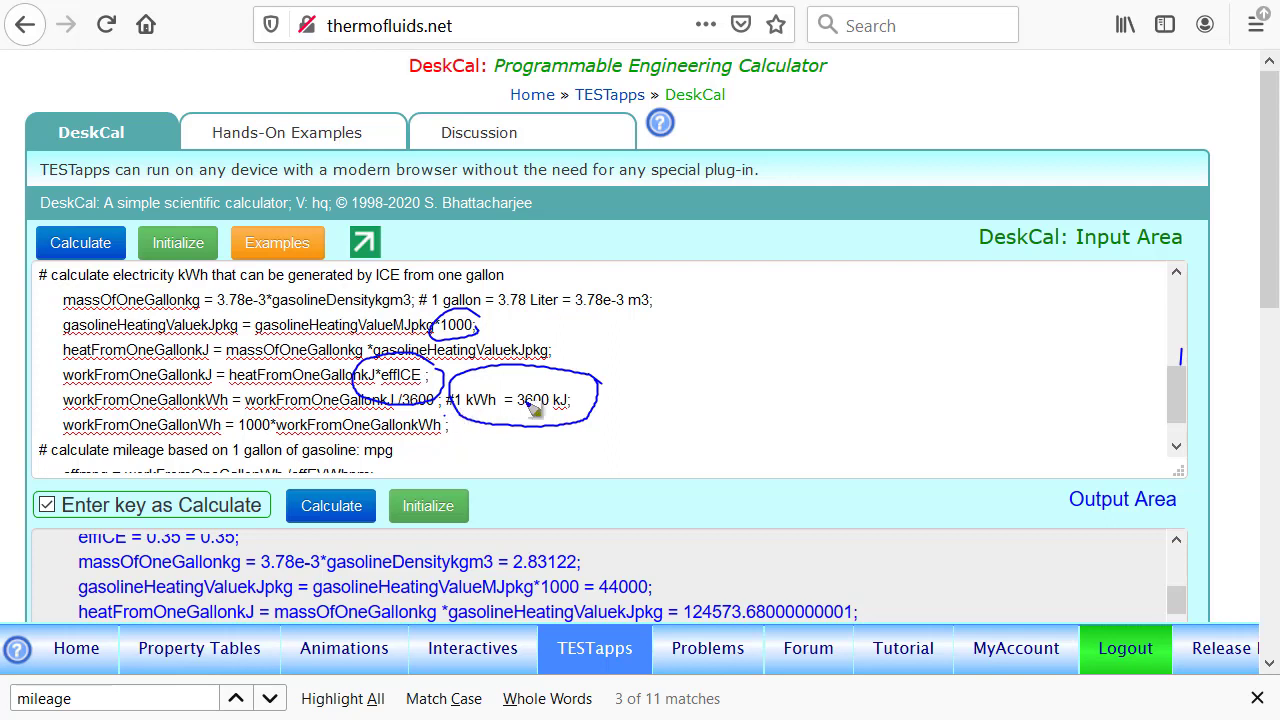
mouse_move(125, 440)
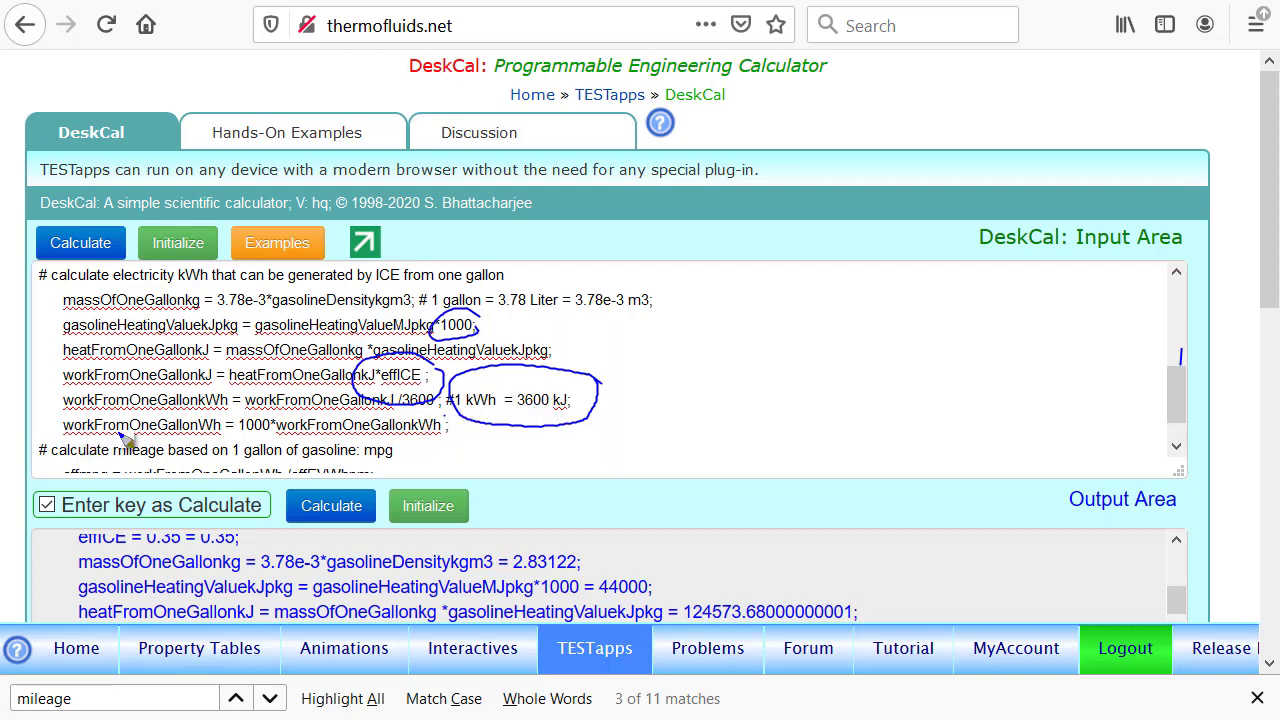
mouse_move(230, 428)
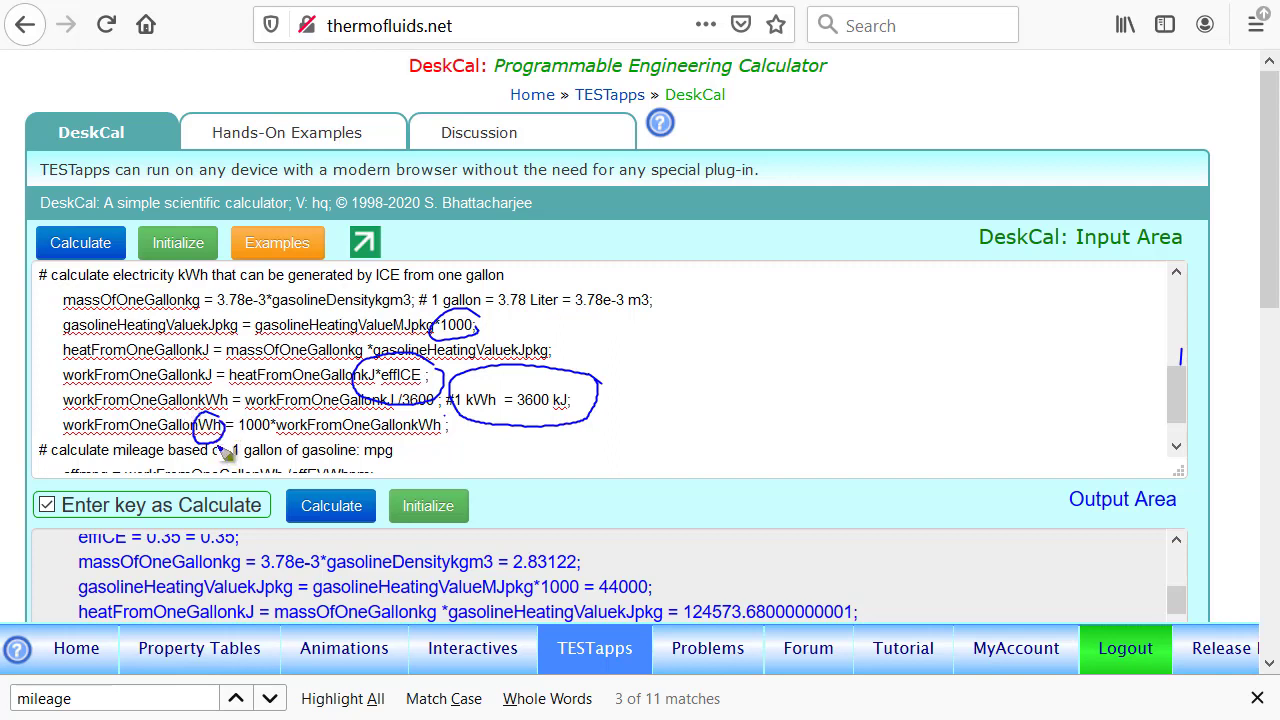
mouse_move(265, 435)
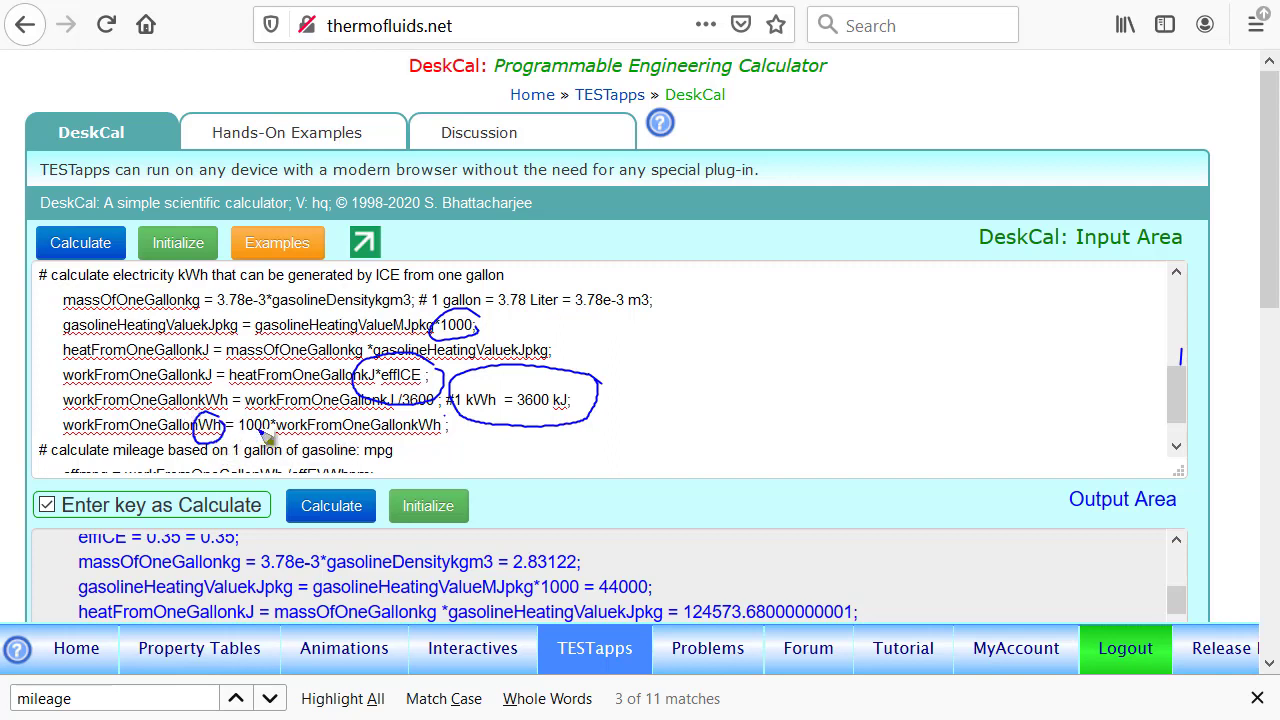
mouse_move(305, 450)
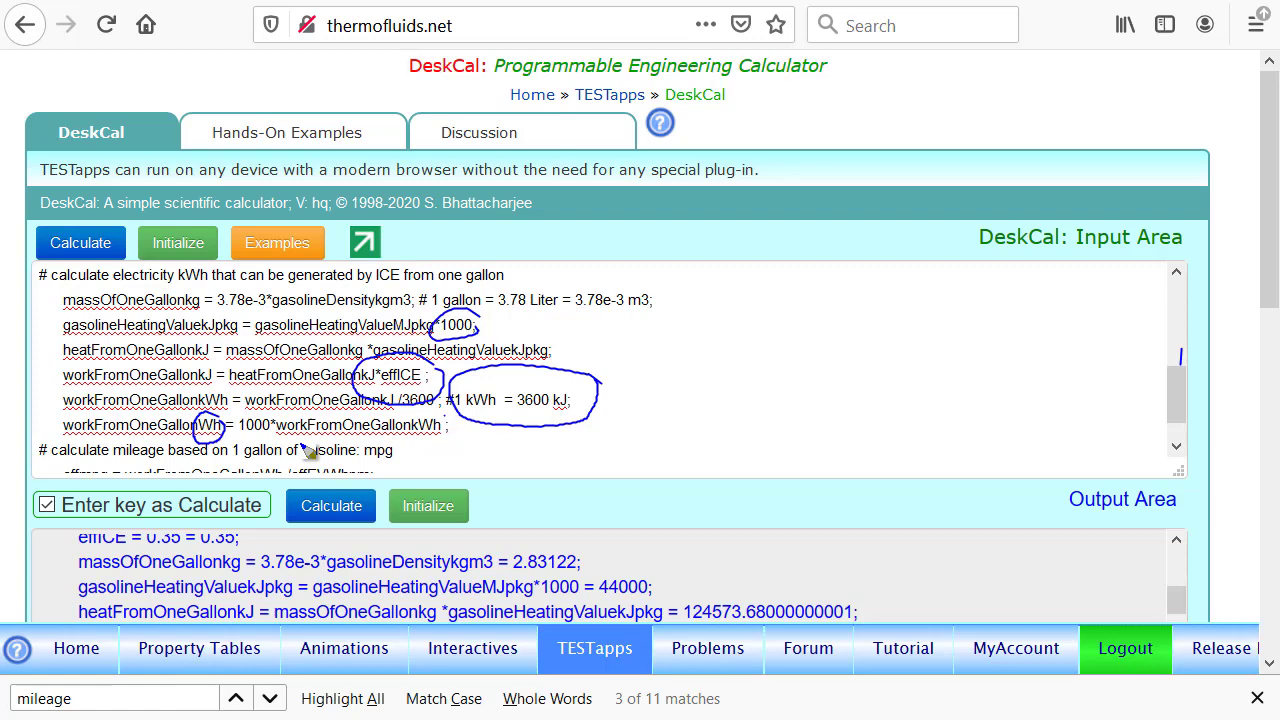
- Scroll the output down to the effmpg result of about 57.13 mpg
scroll(down, 3)
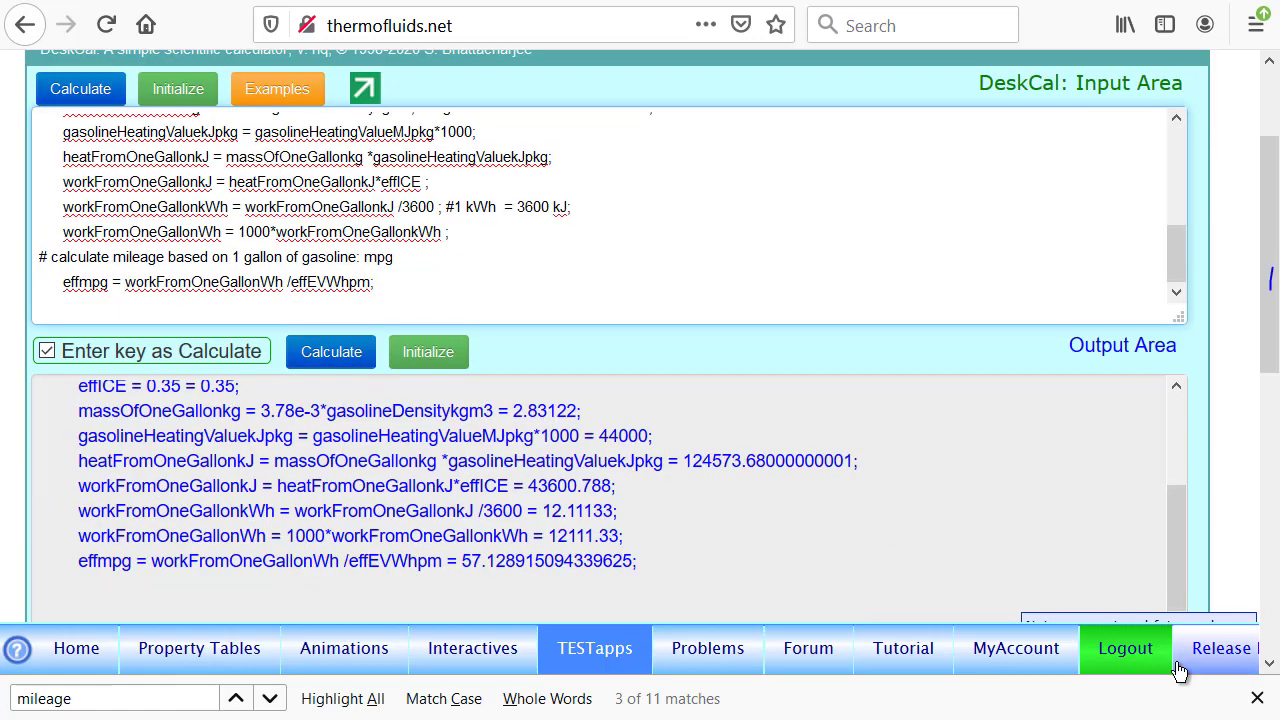
mouse_move(1180, 670)
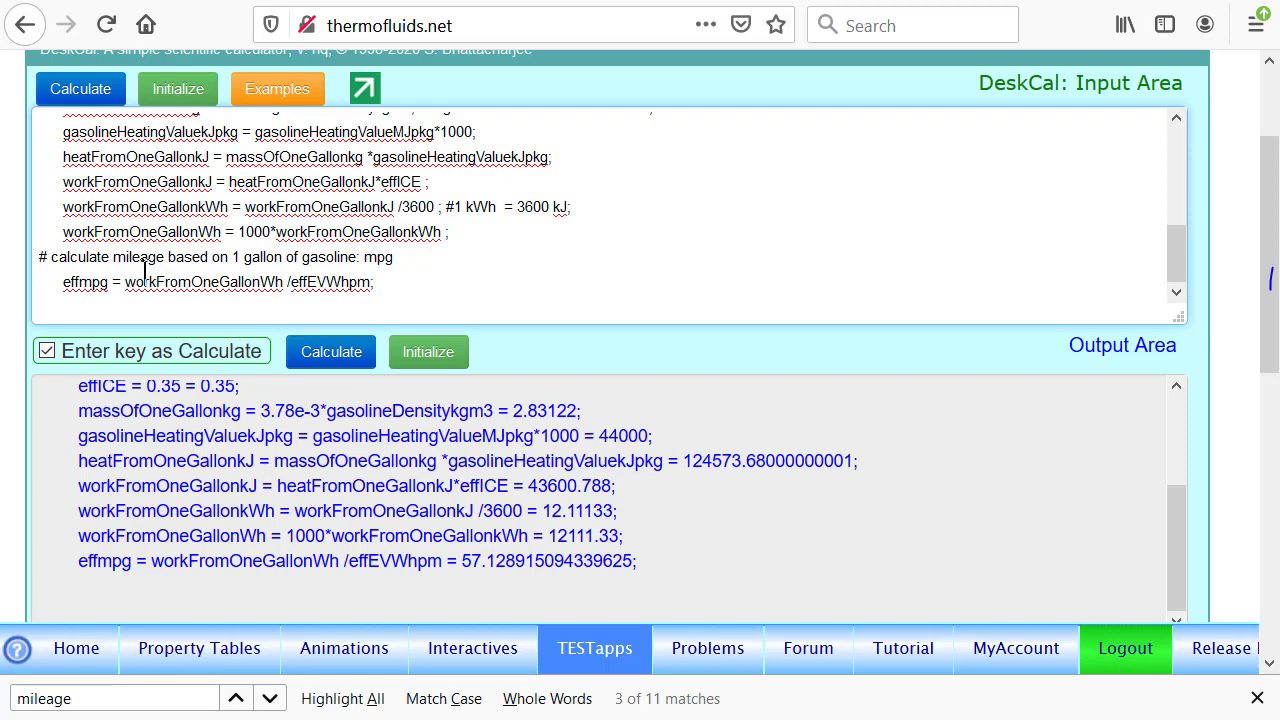
click(375, 282)
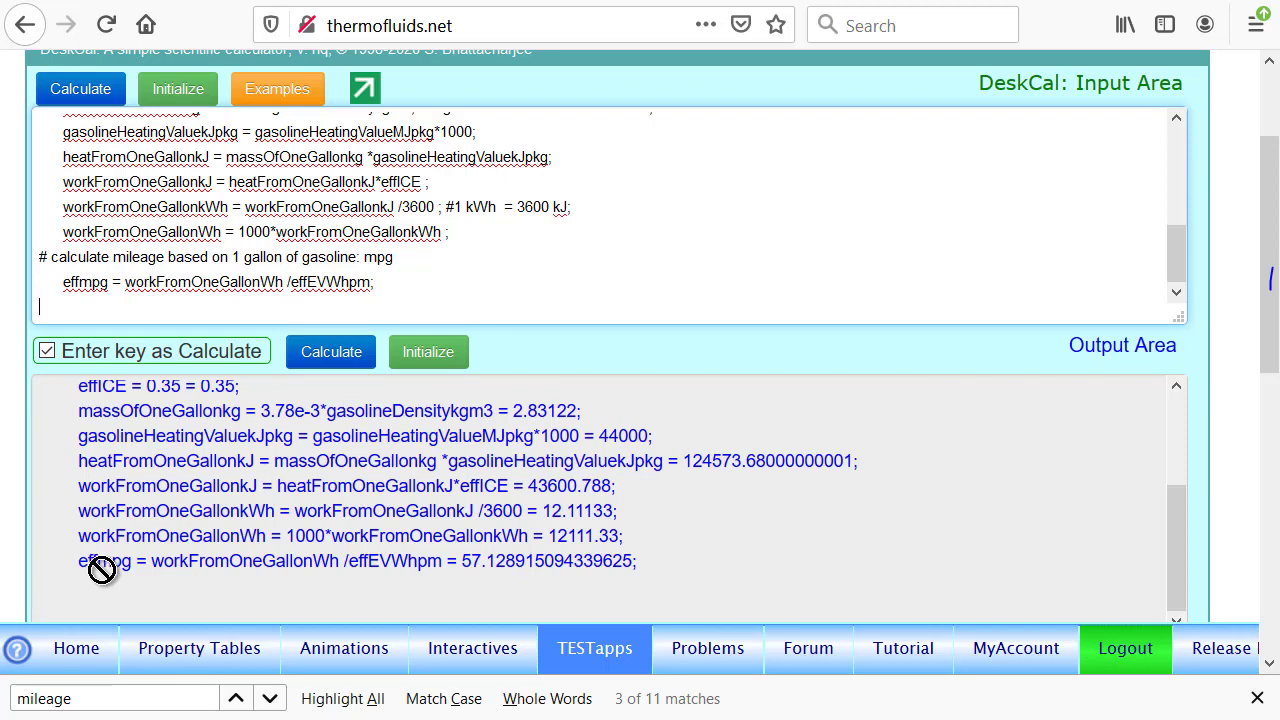
mouse_move(488, 589)
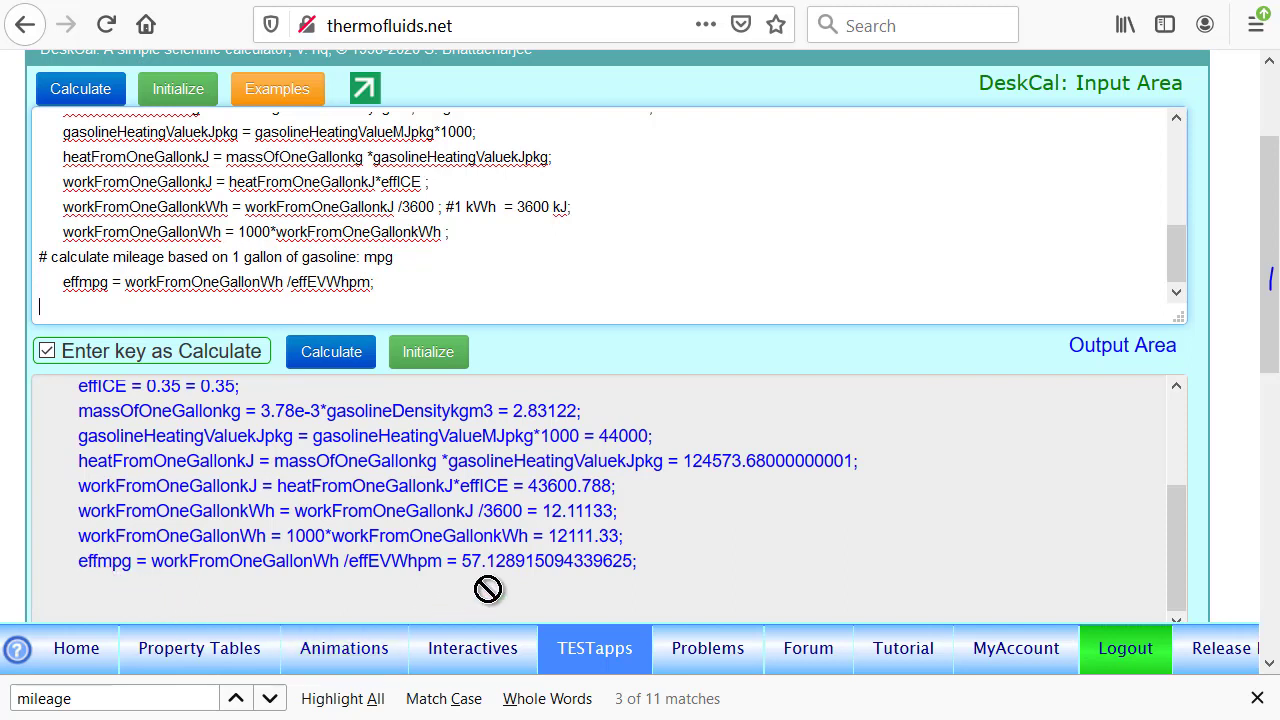